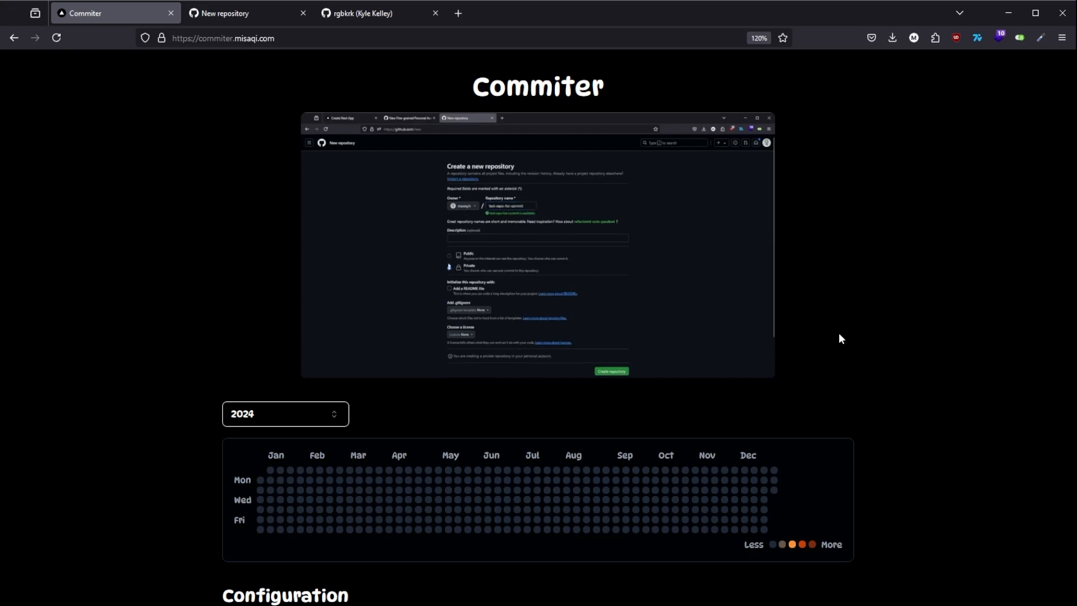
Select year 2020 and fill in grid days to draw a commit pattern
click(449, 288)
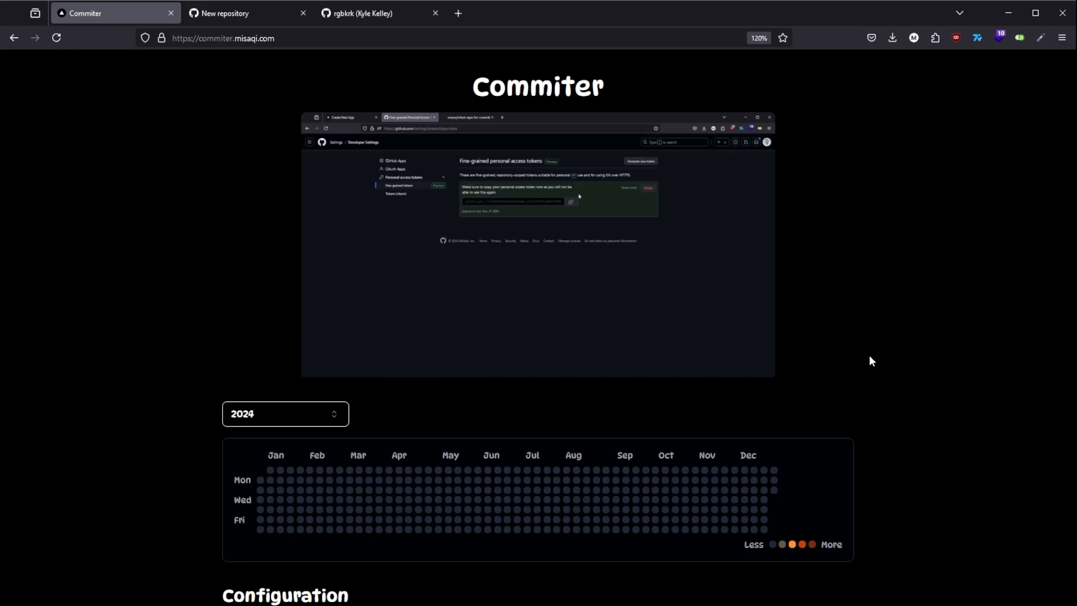
click(538, 337)
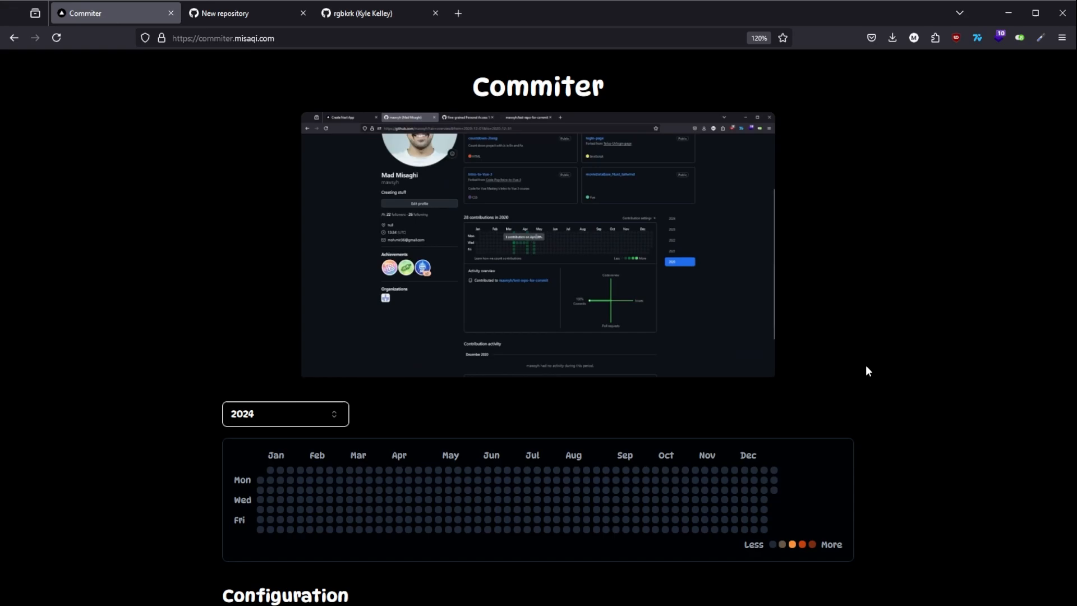
click(416, 152)
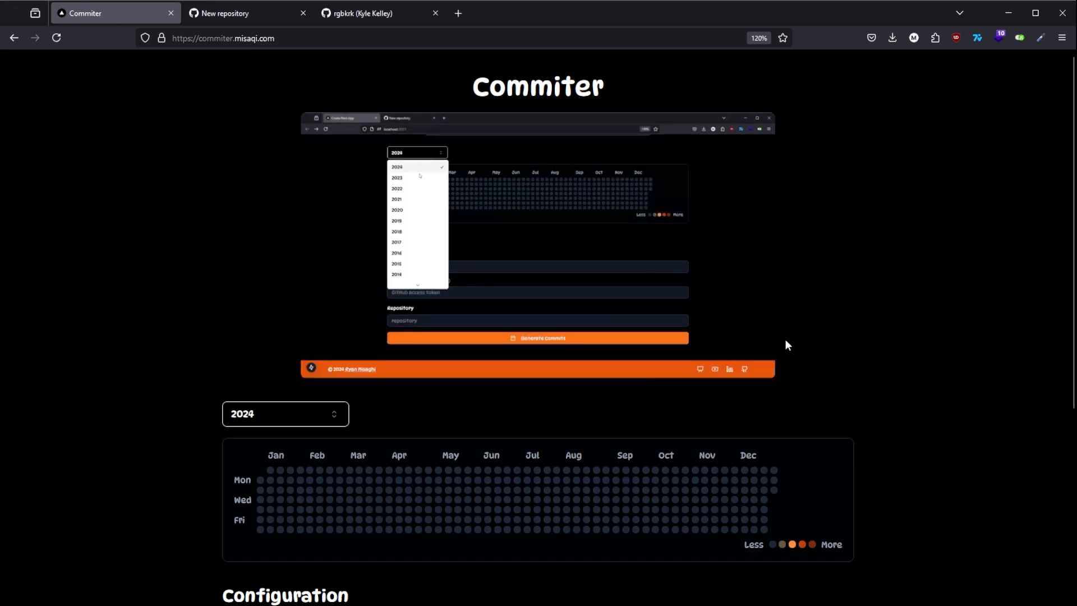
click(397, 209)
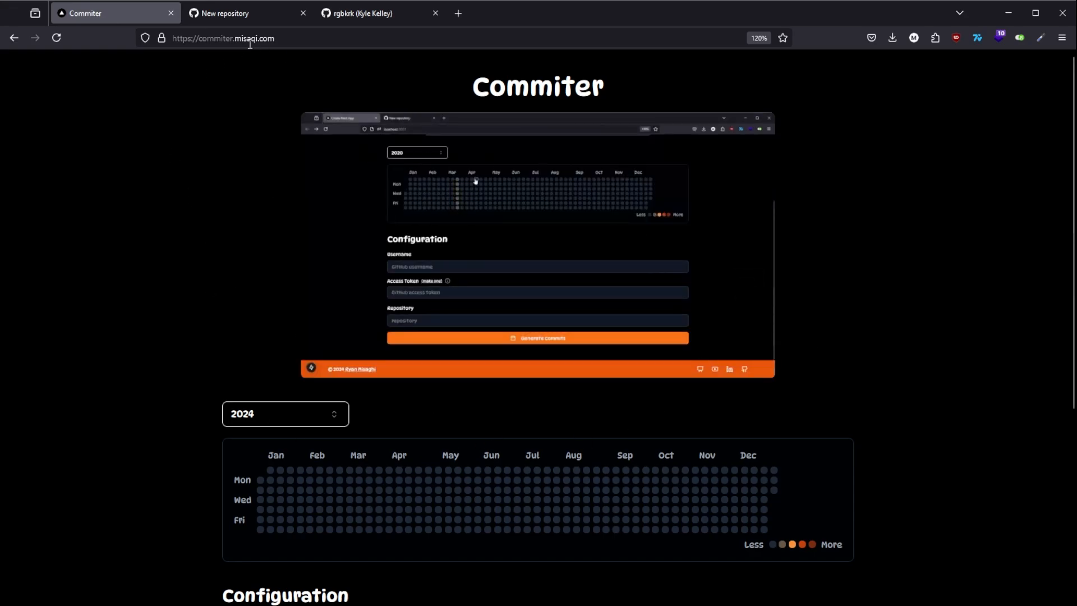
scroll(down, 3)
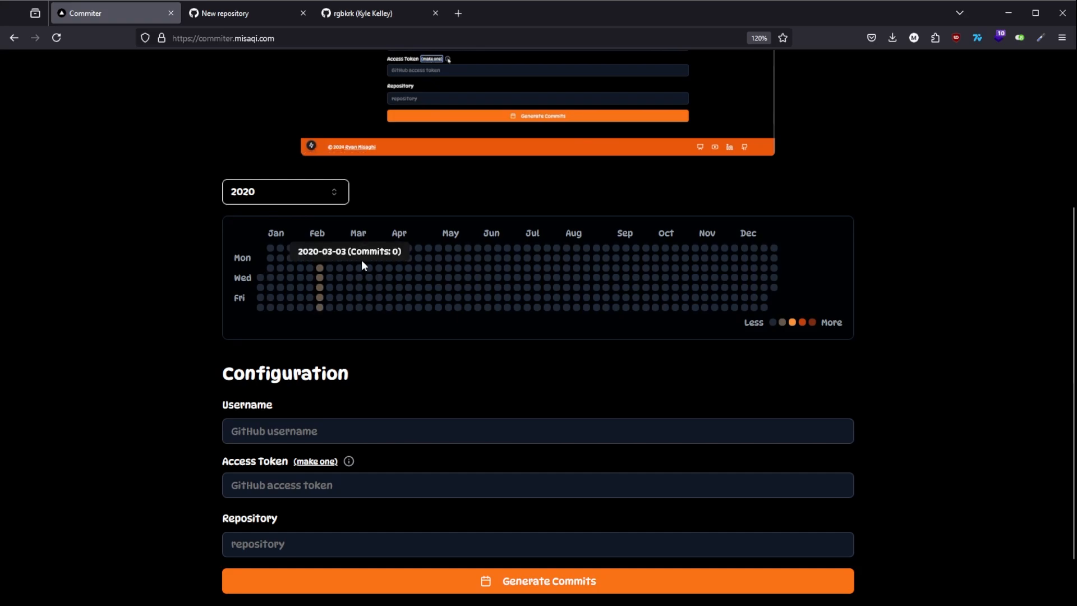
mouse_move(357, 306)
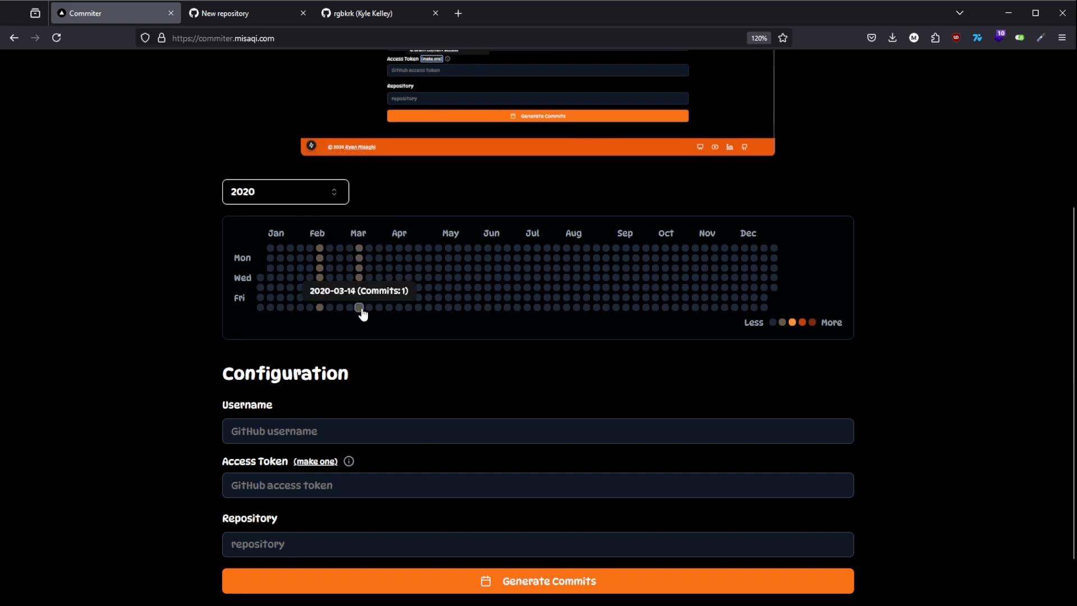
mouse_move(379, 278)
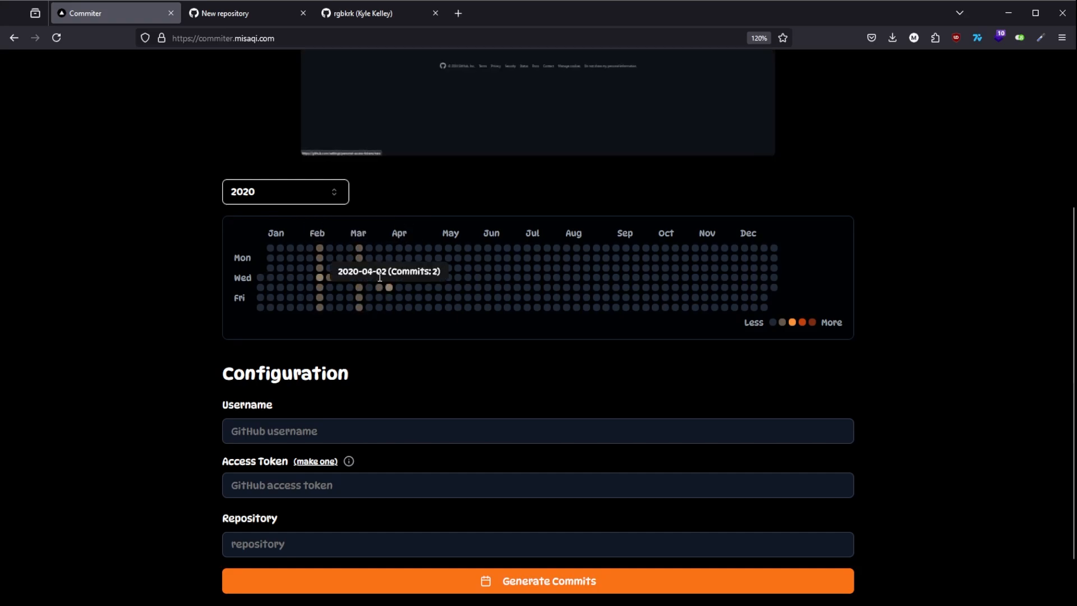
mouse_move(385, 330)
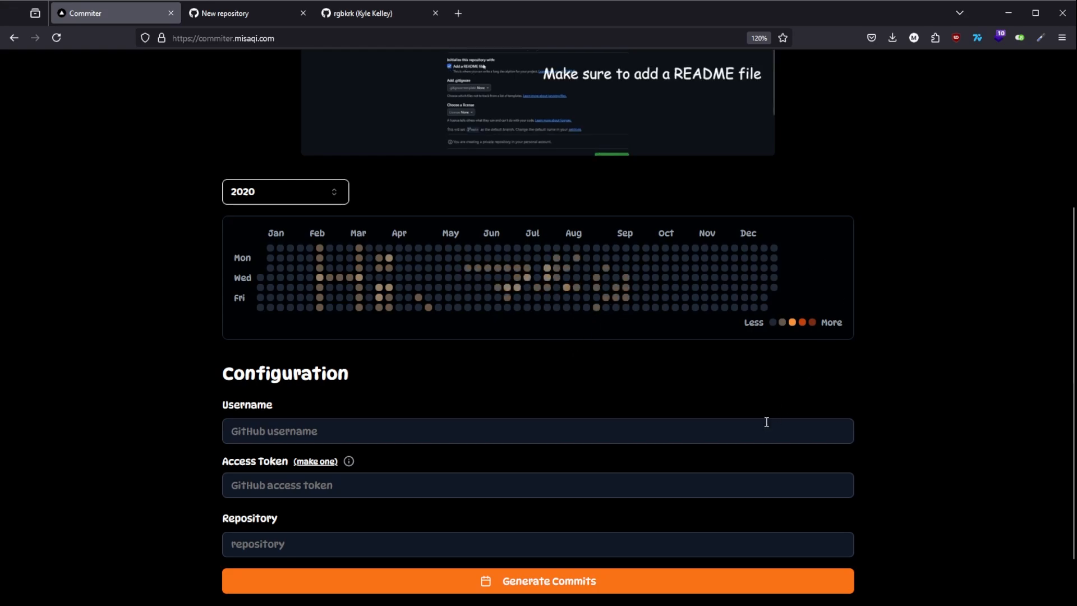
scroll(down, 3)
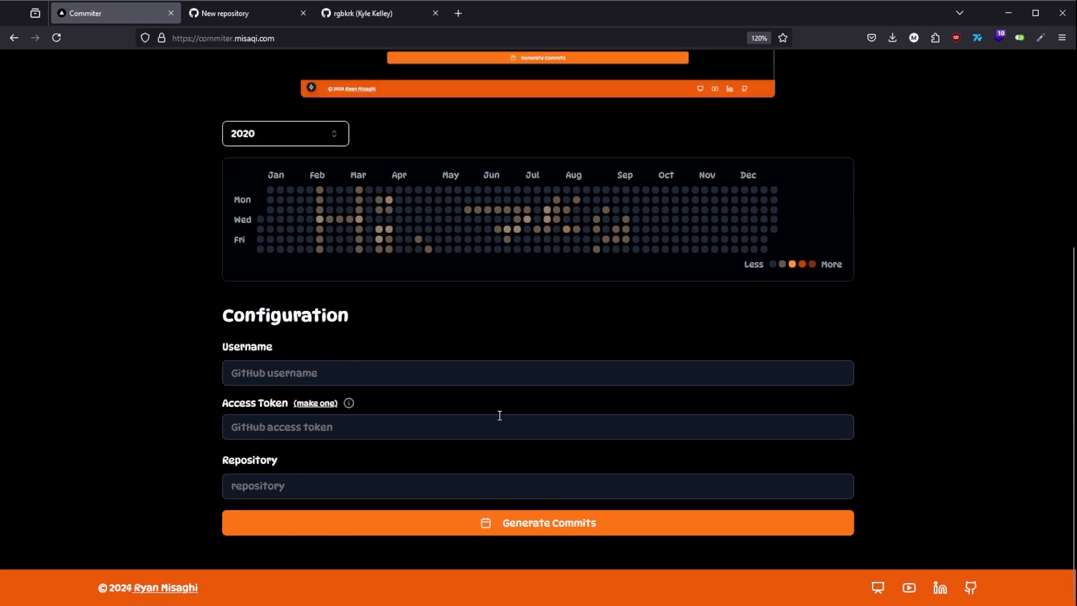
Enter 'mawsyh' as the GitHub username and go to GitHub's token creation page
text(mawsyh)
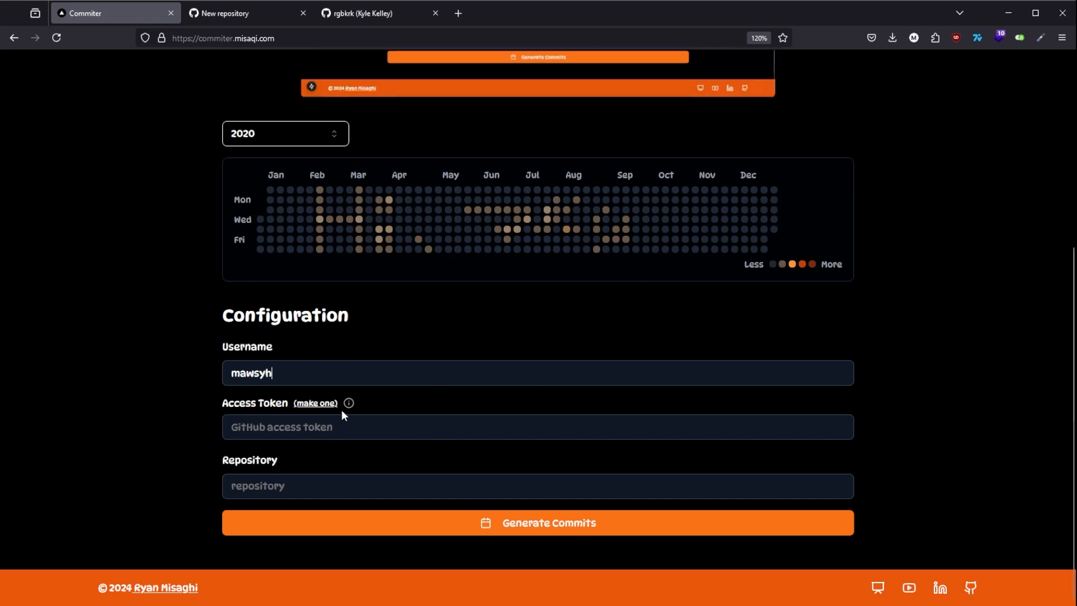
click(538, 522)
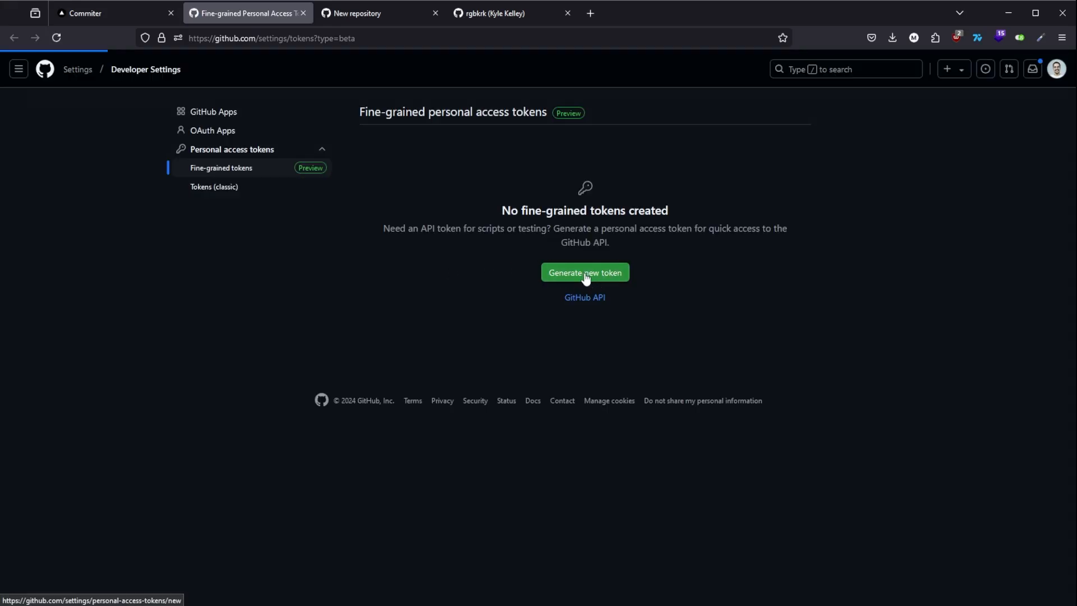
Begin a fine-grained token named 'test' with access limited to selected repositories
click(583, 272)
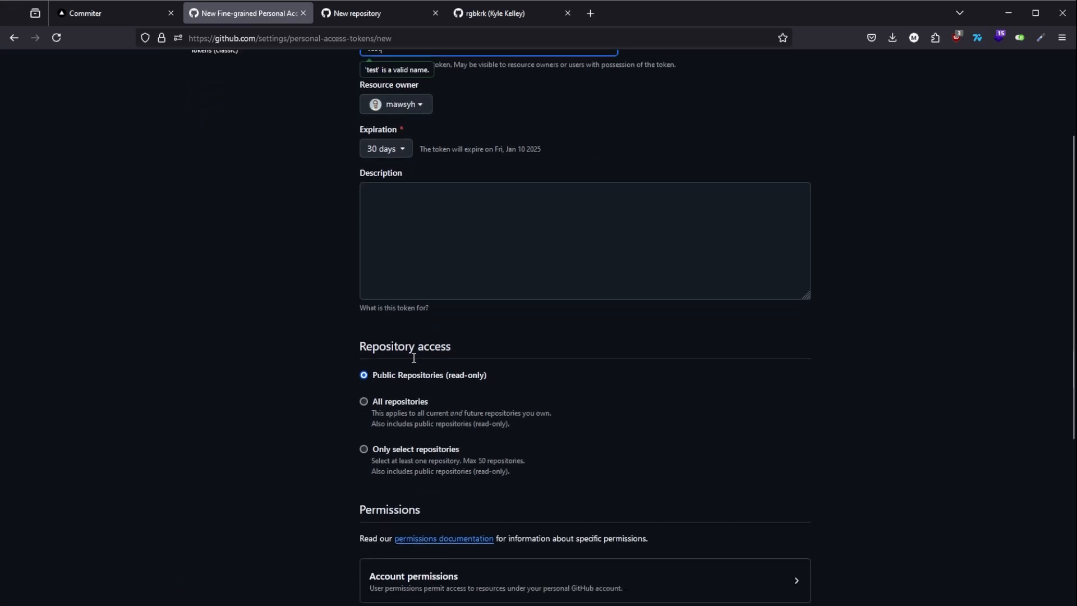
scroll(down, 3)
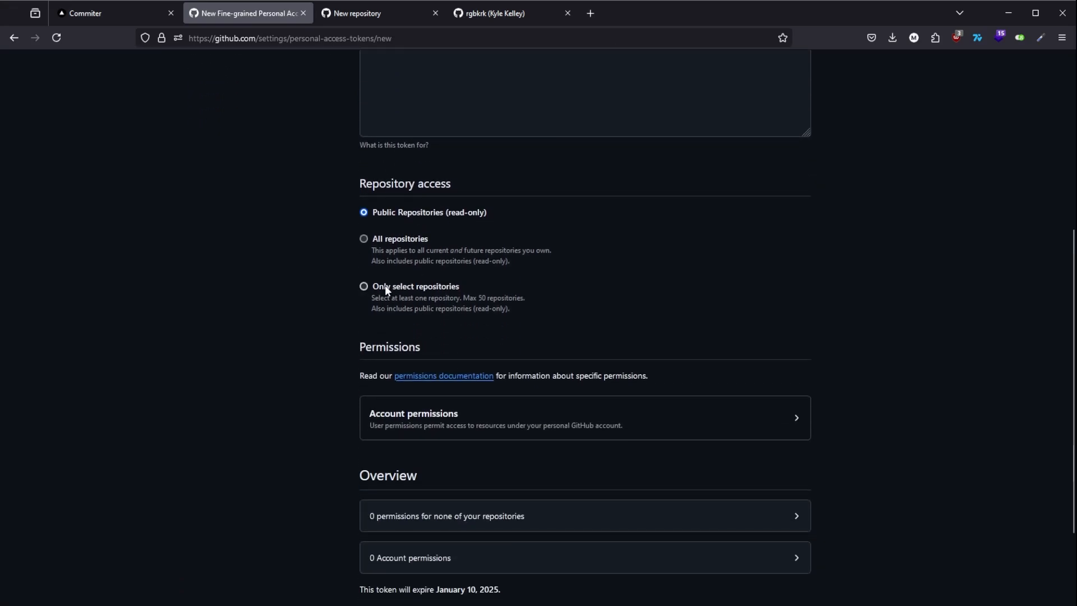
click(363, 287)
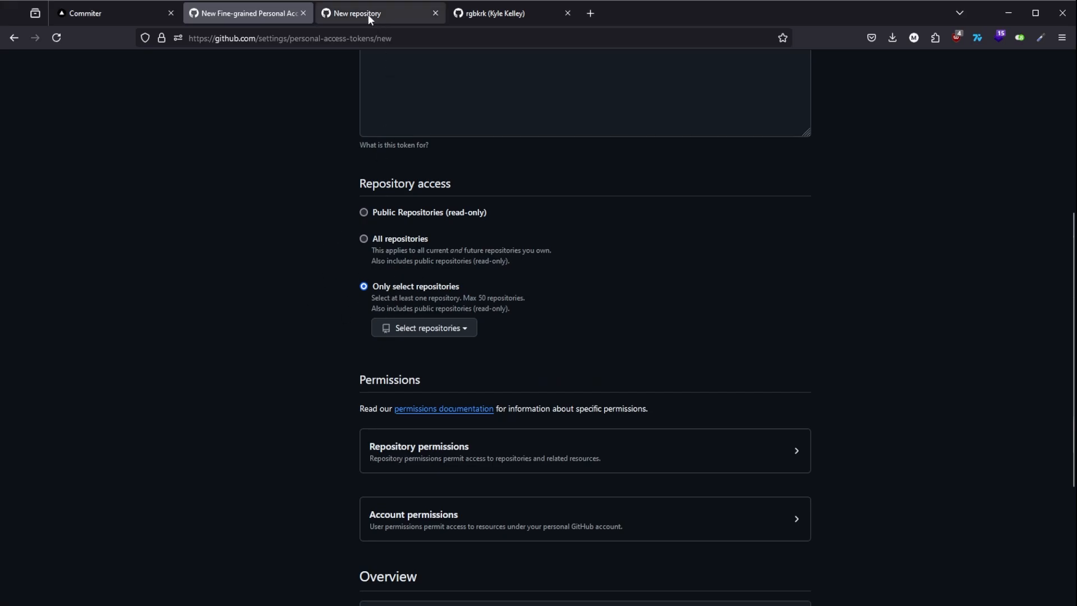
Create a private repository 'test2' initialized with a README
click(377, 12)
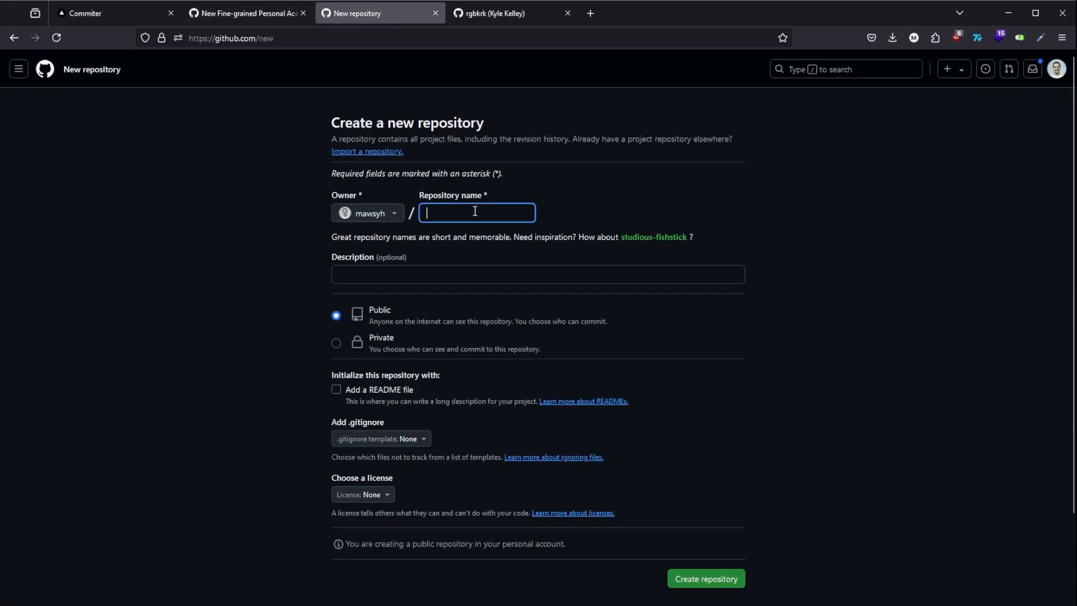
text(t)
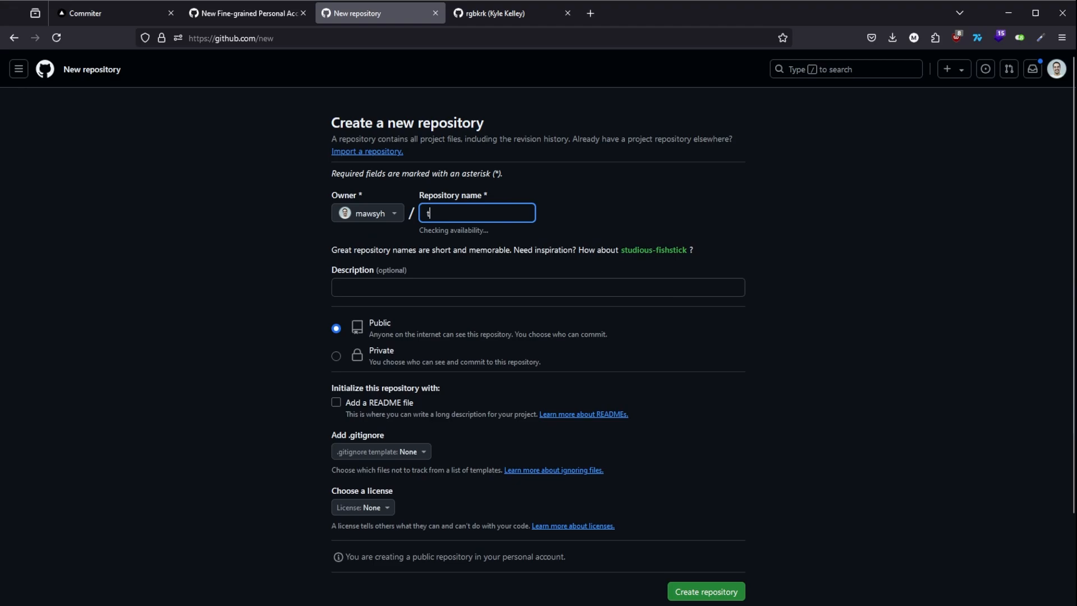
text(est2)
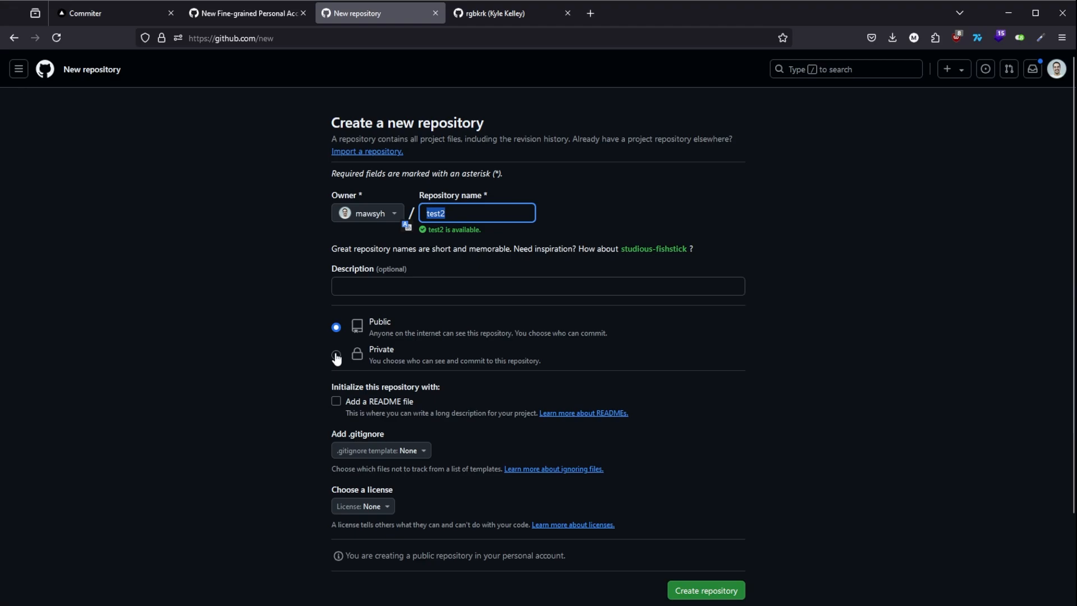
click(336, 355)
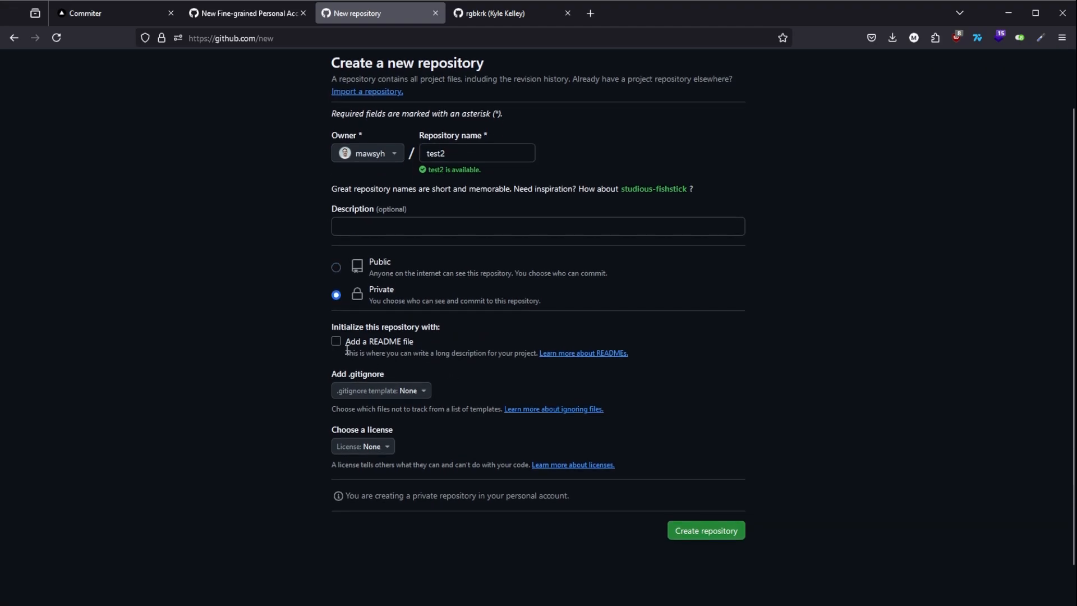
mouse_move(457, 370)
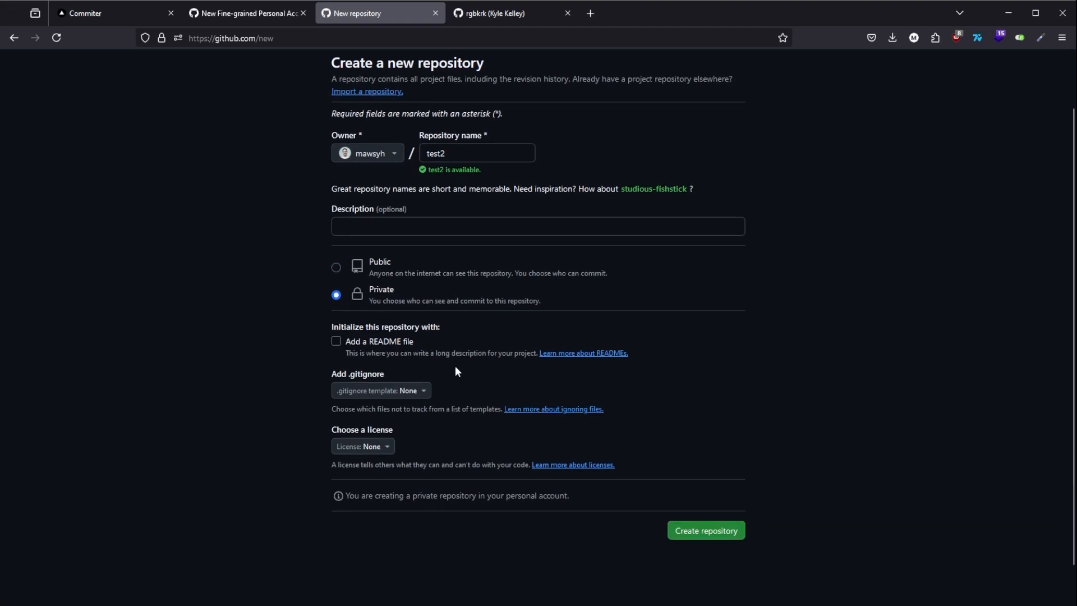
click(336, 341)
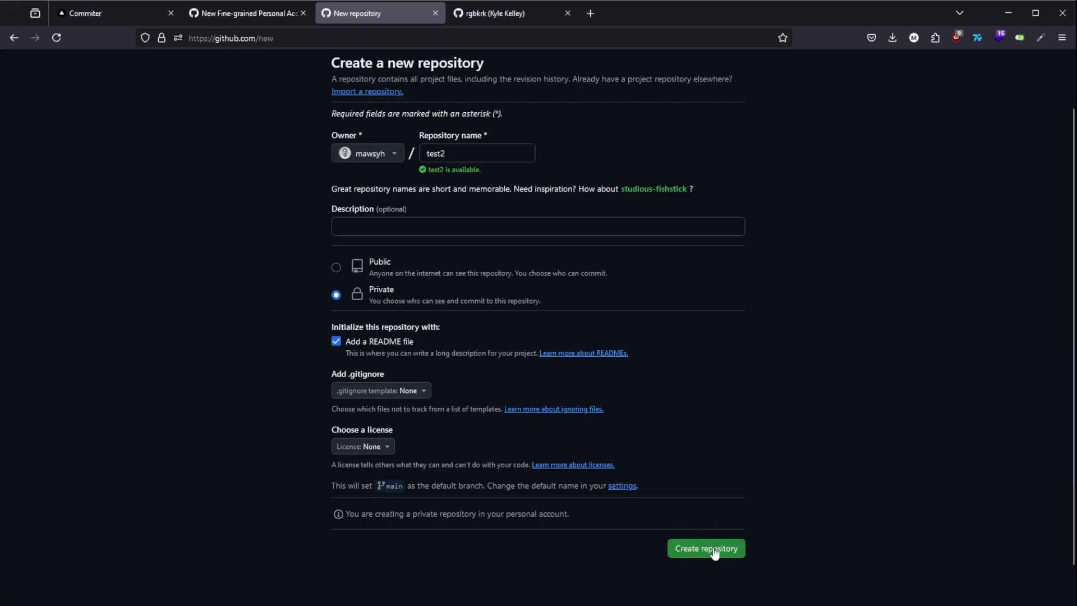
click(704, 548)
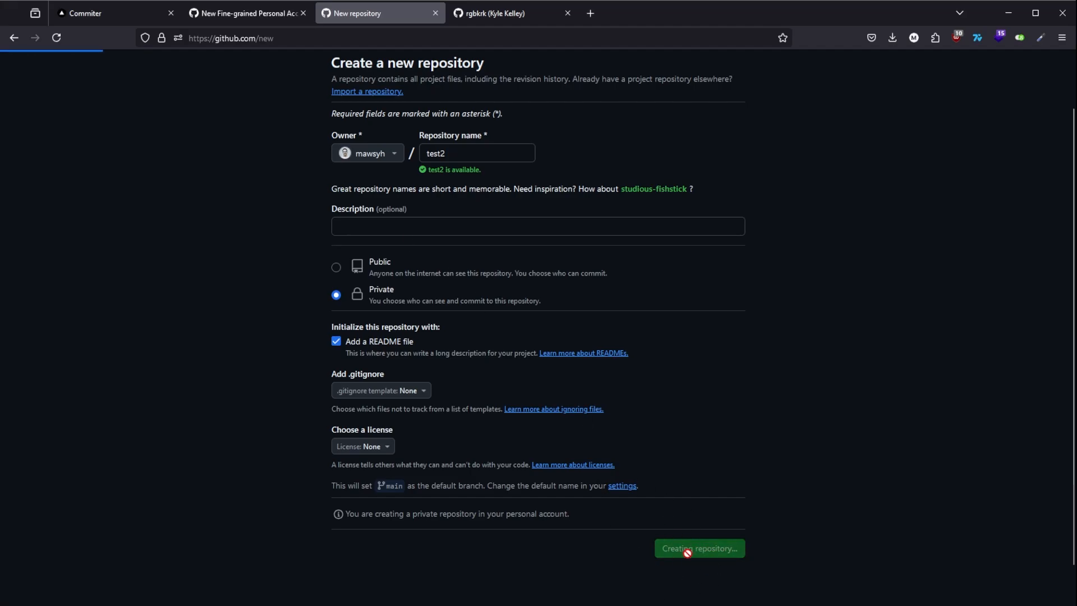
click(698, 548)
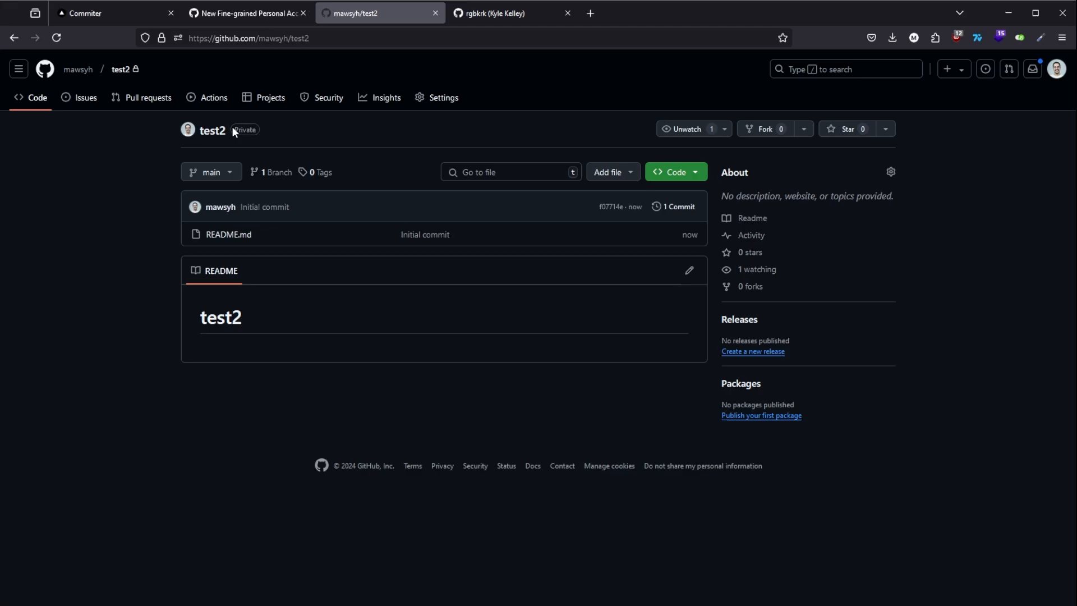
Grant the token read-and-write Contents access, generate it, and copy its value
click(246, 13)
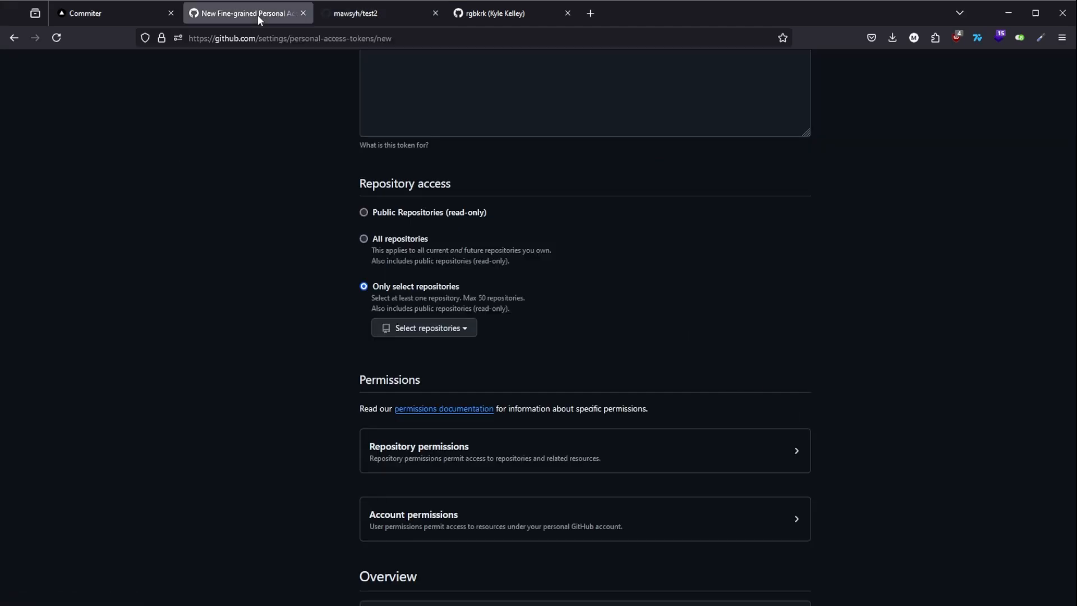
mouse_move(432, 361)
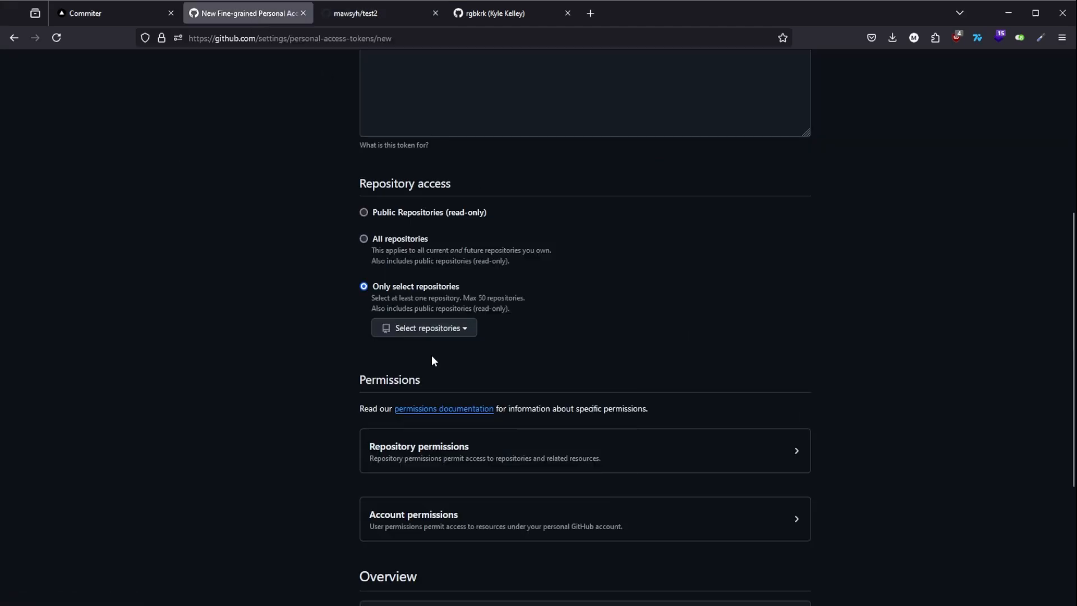
click(424, 328)
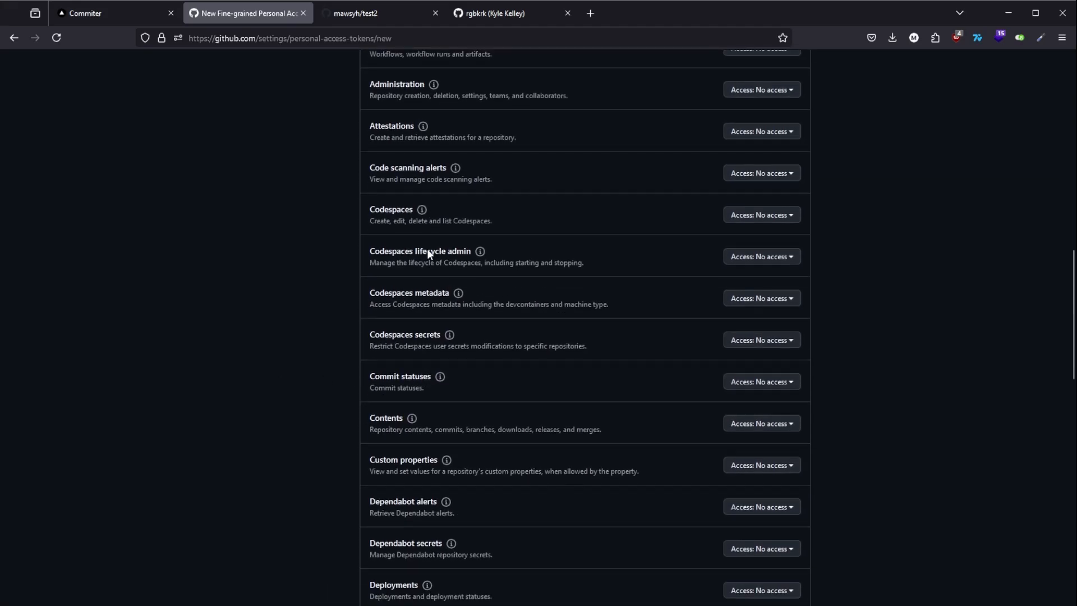
click(761, 313)
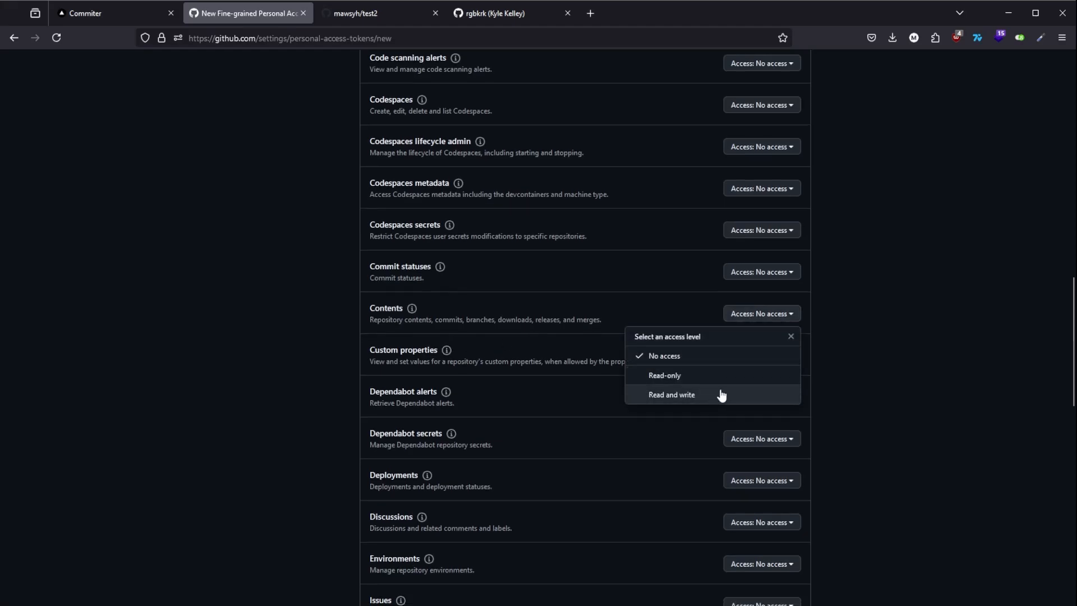
click(670, 394)
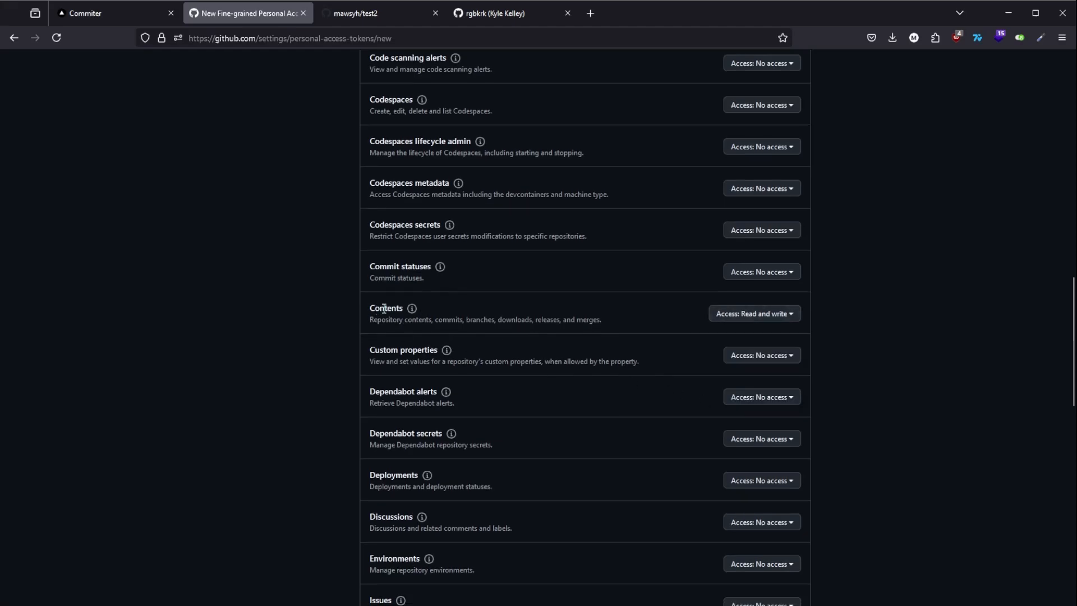
scroll(down, 3)
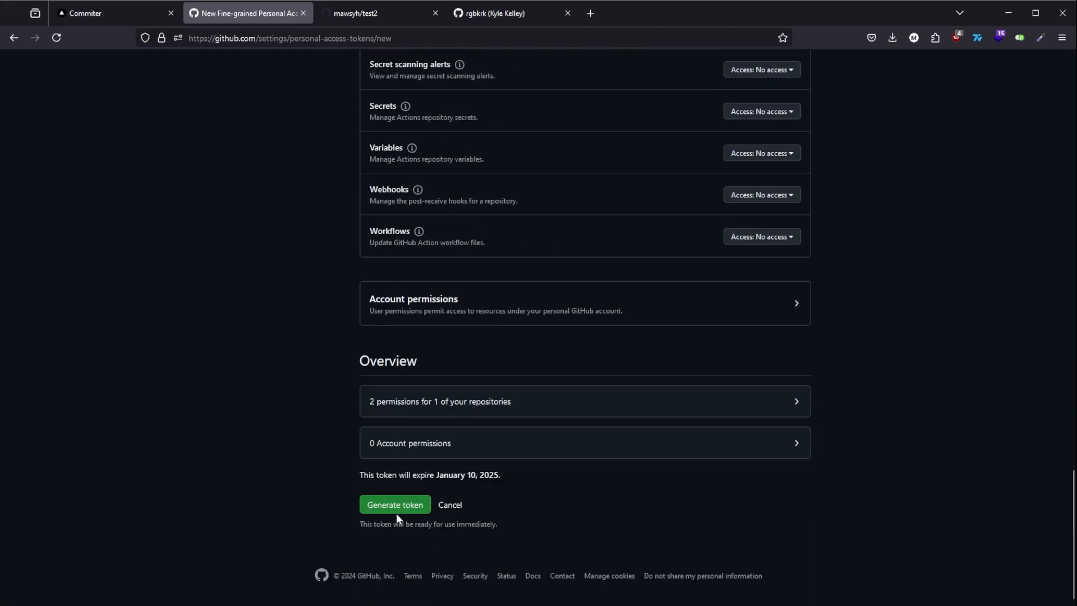
click(394, 504)
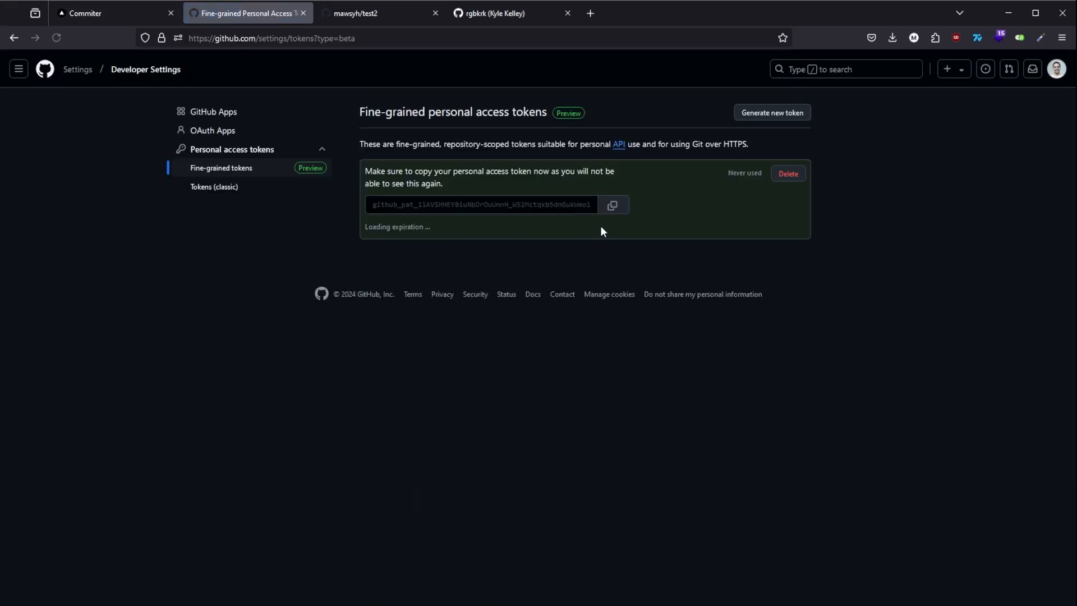
click(115, 13)
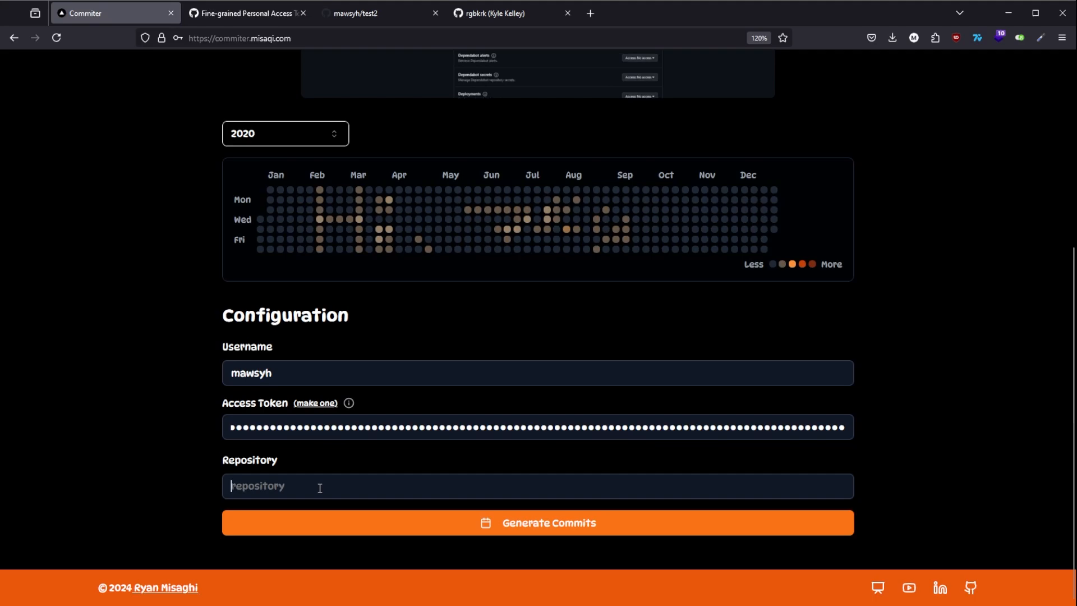
Push the generated commits to repository 'test2', then open the GitHub profile from the notification
text(test)
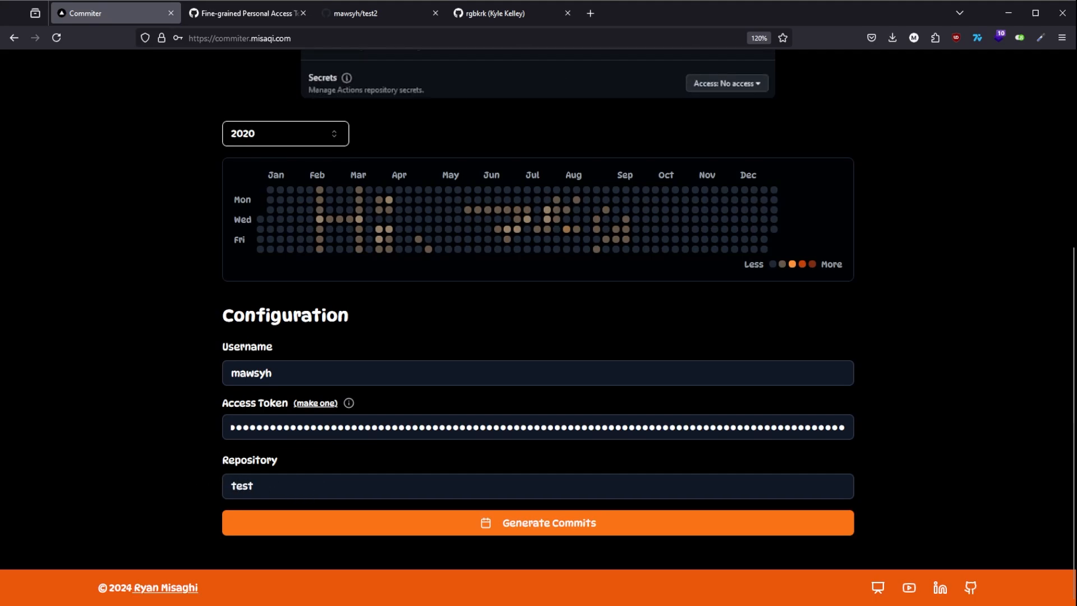
click(538, 522)
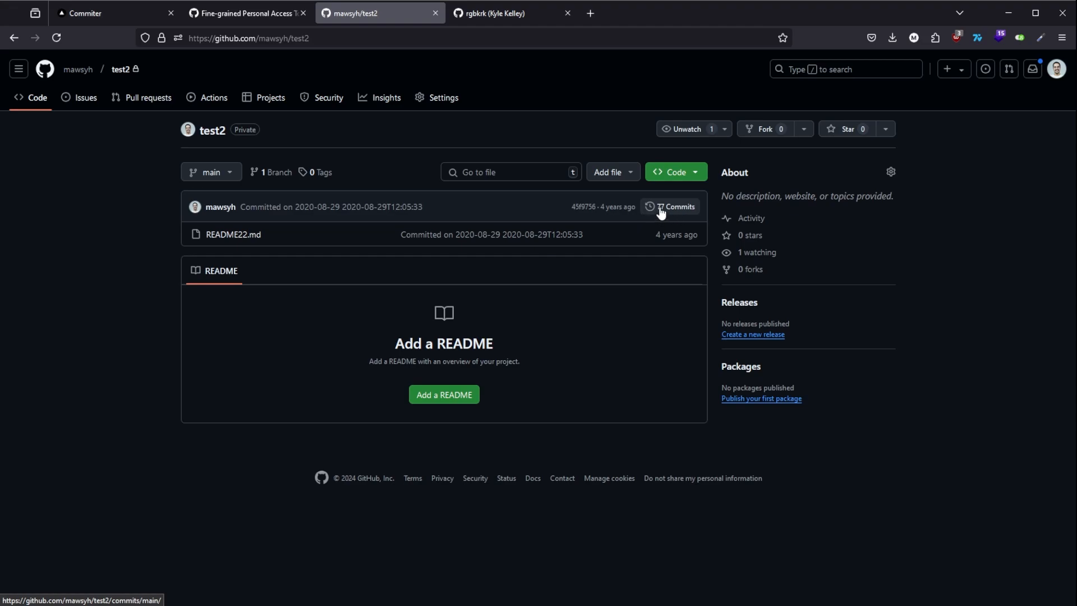
click(116, 12)
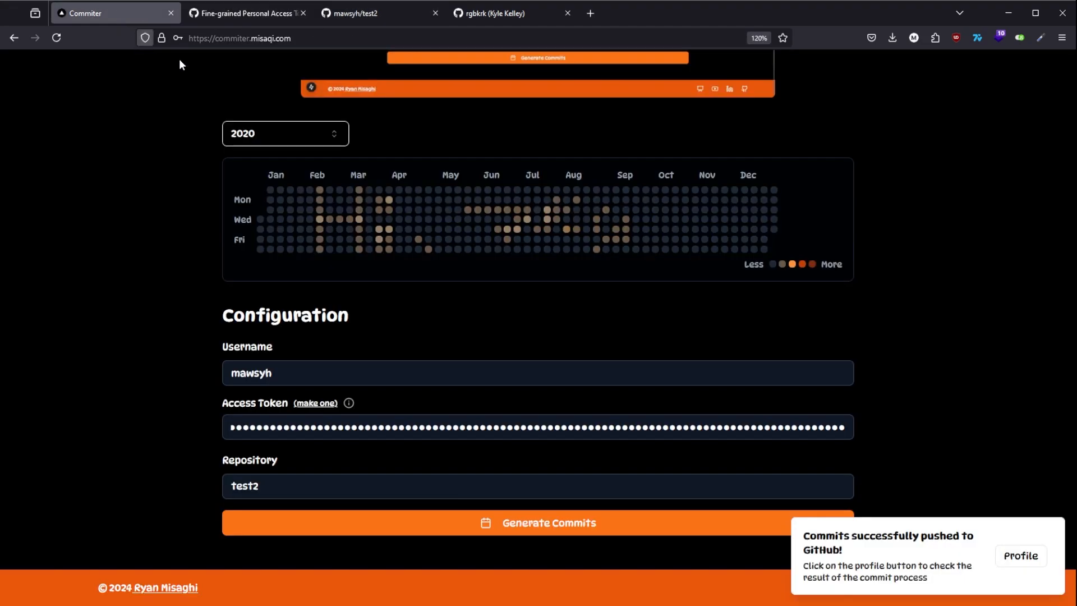
click(1019, 556)
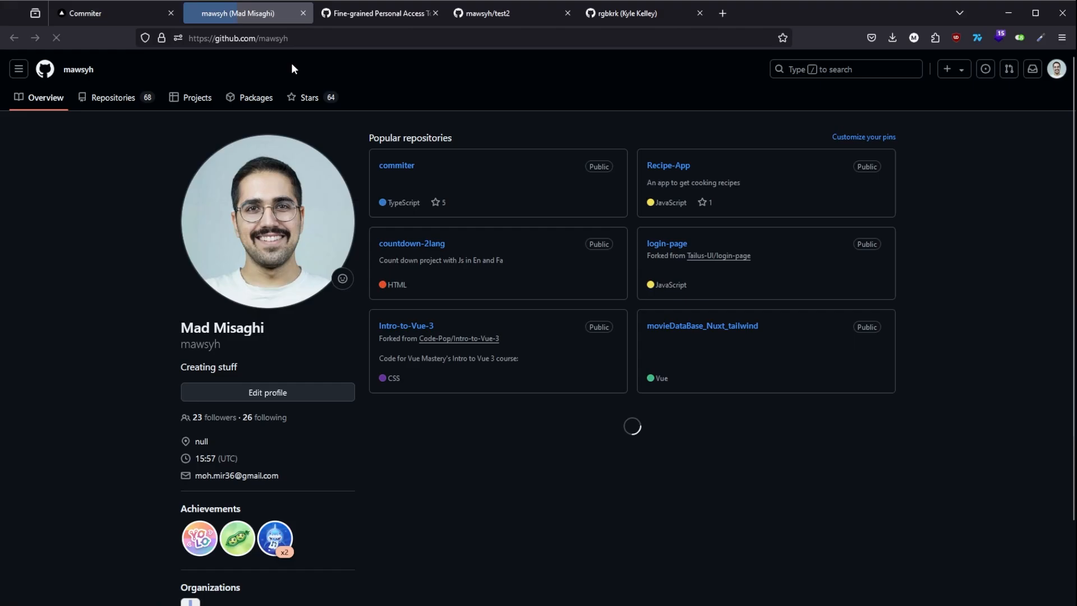
Display the profile's 2020 contribution graph showing 97 contributions
scroll(down, 3)
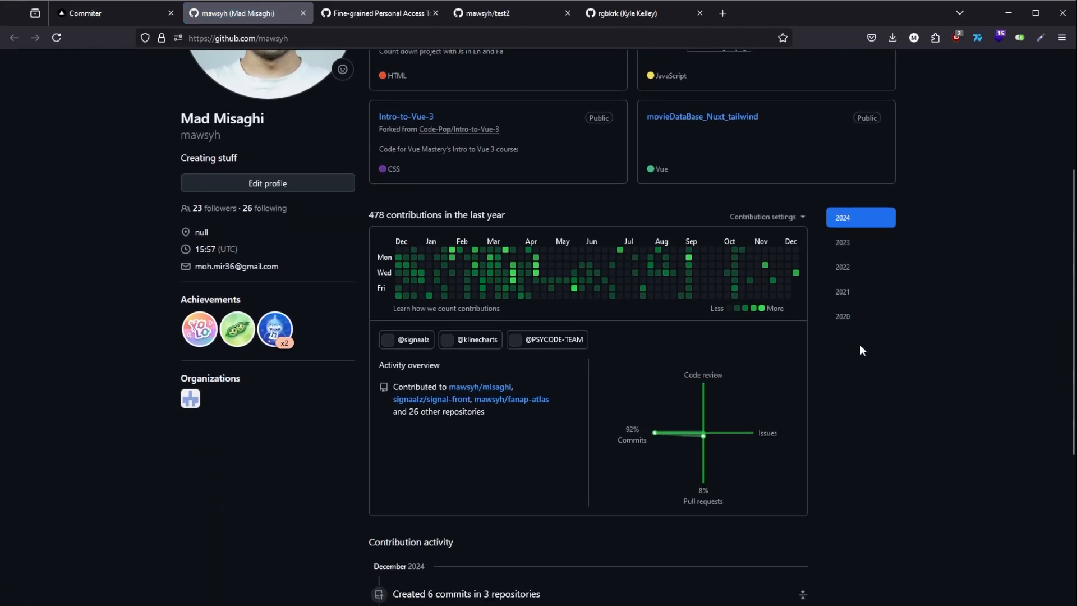
click(842, 316)
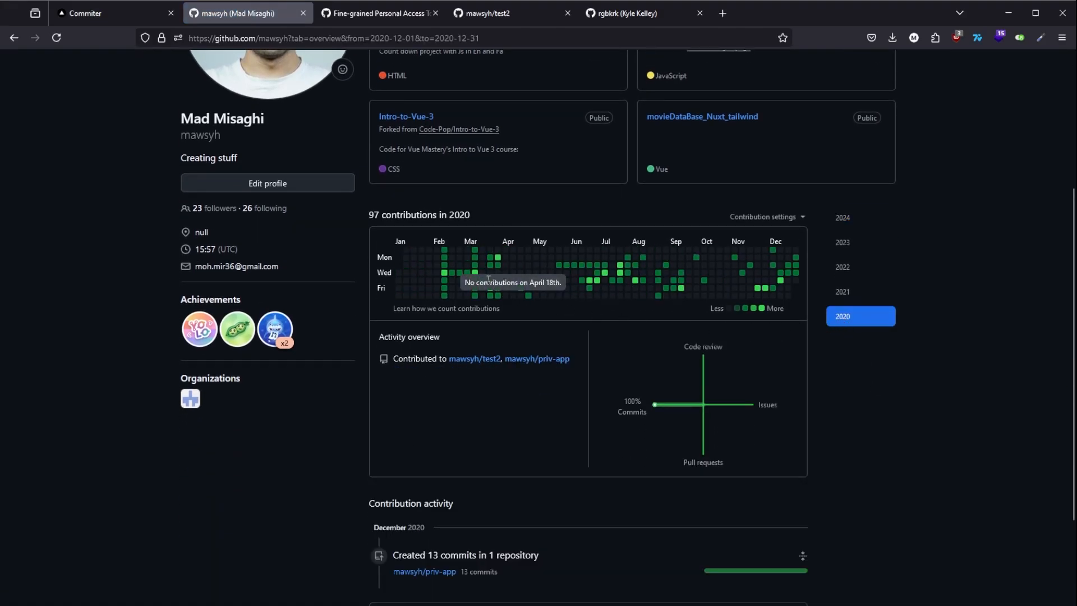
mouse_move(570, 247)
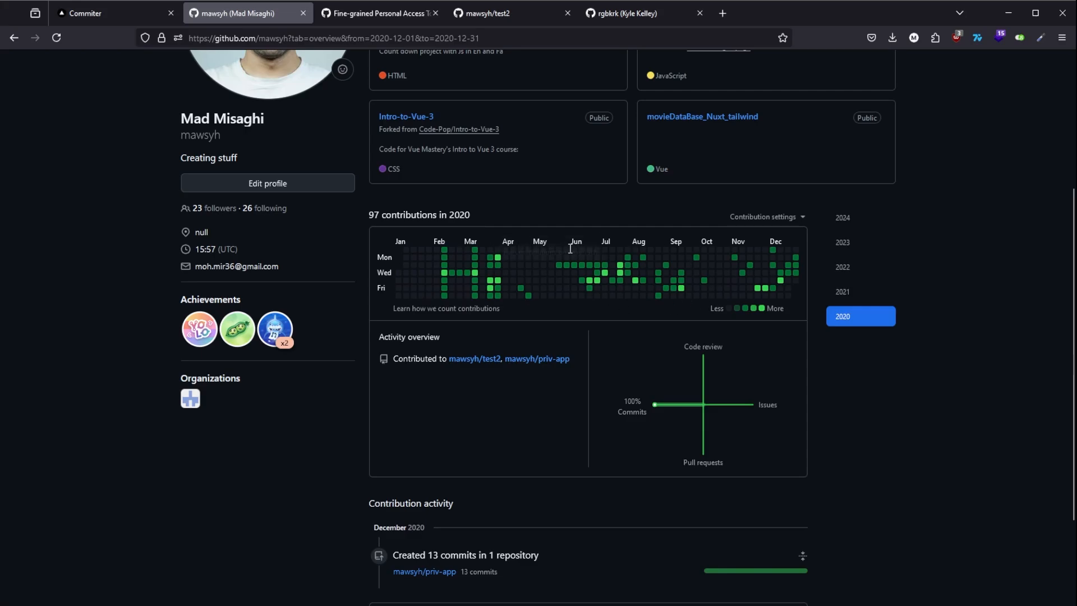
scroll(up, 3)
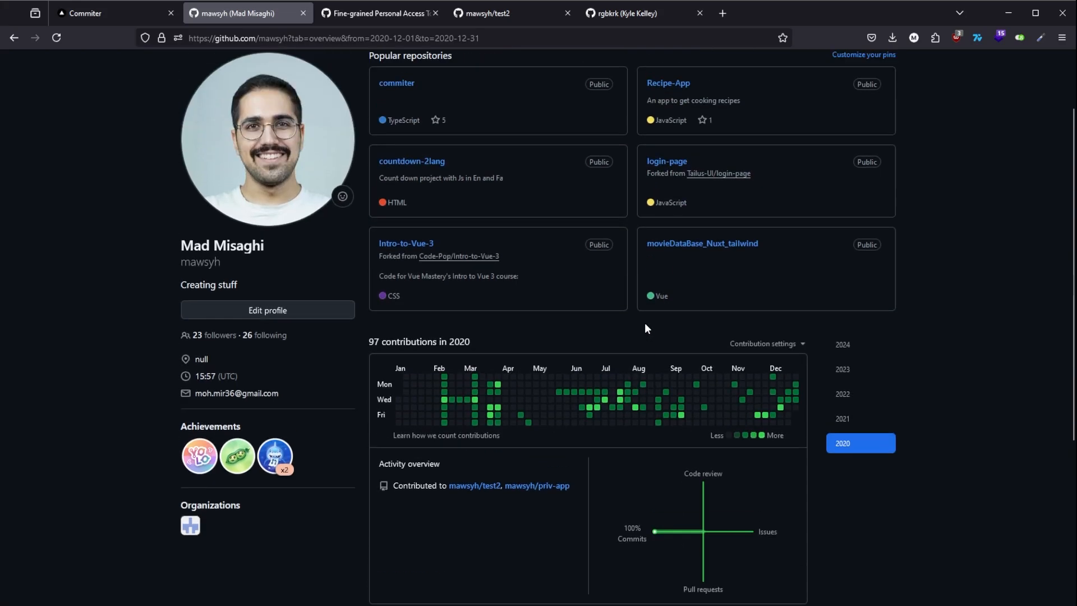
scroll(up, 3)
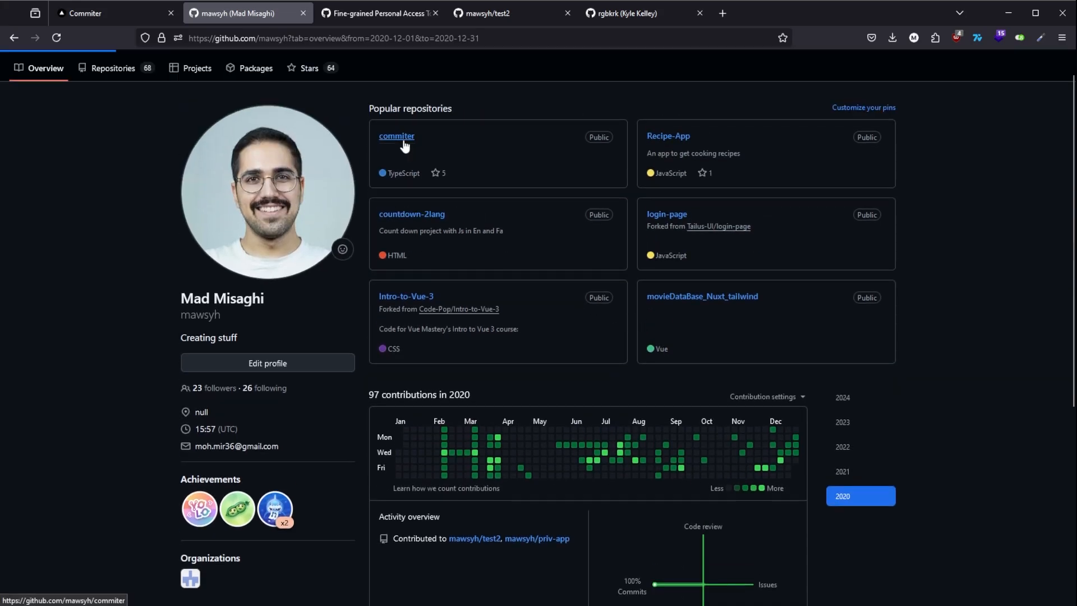
Navigate from the commiter repo through app/api/commit to route.ts
click(396, 136)
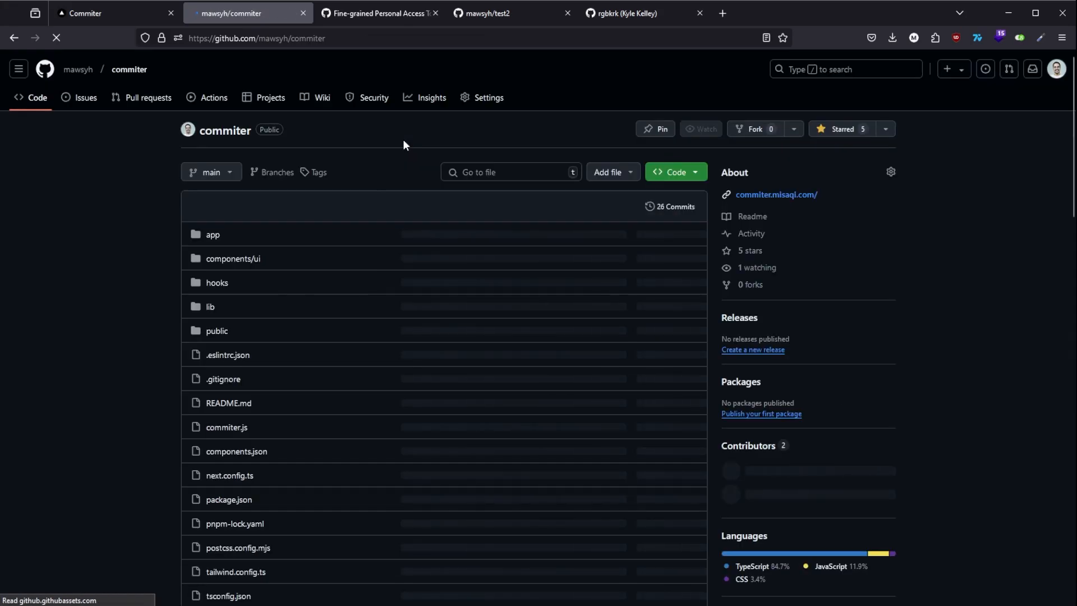
scroll(down, 3)
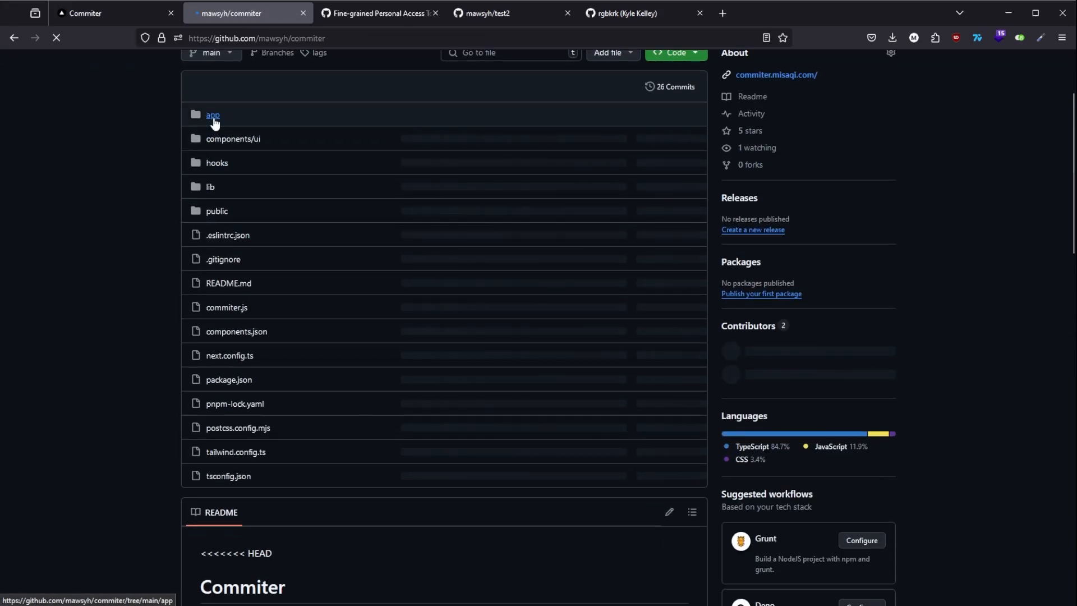
click(213, 115)
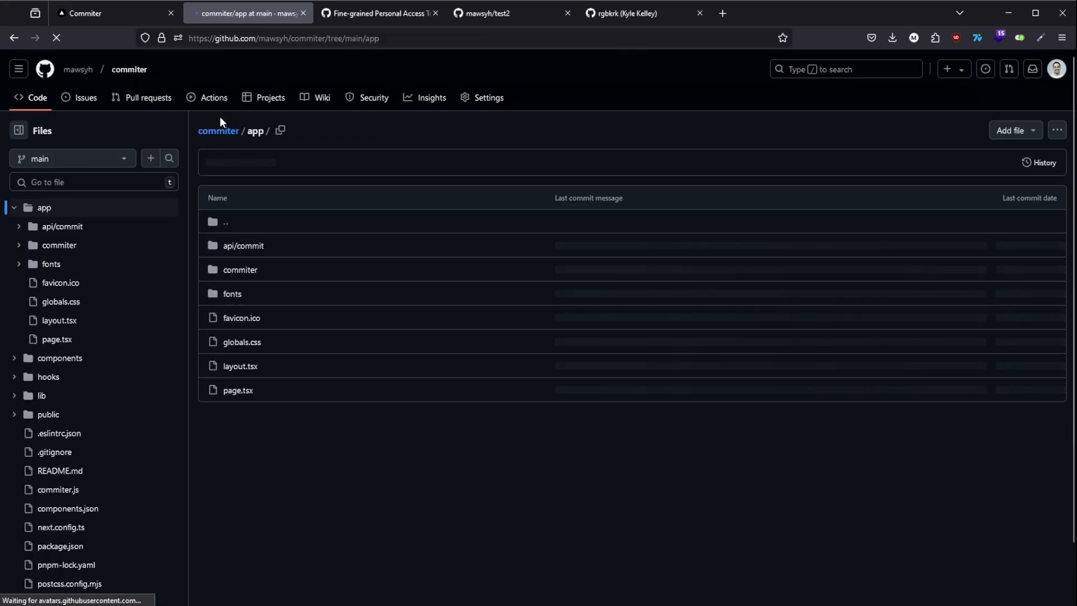
click(242, 245)
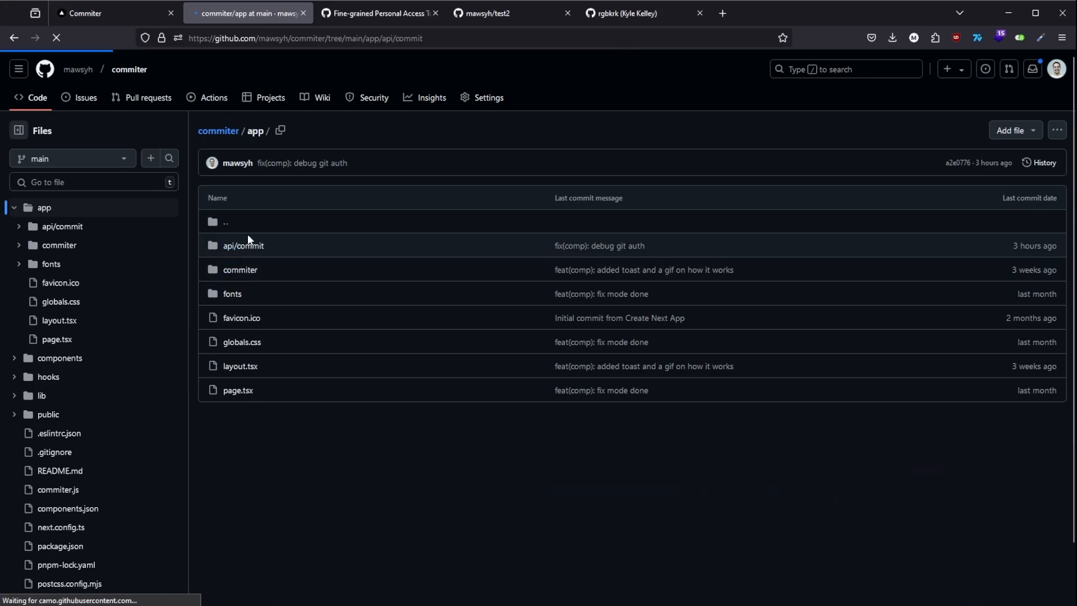
click(243, 245)
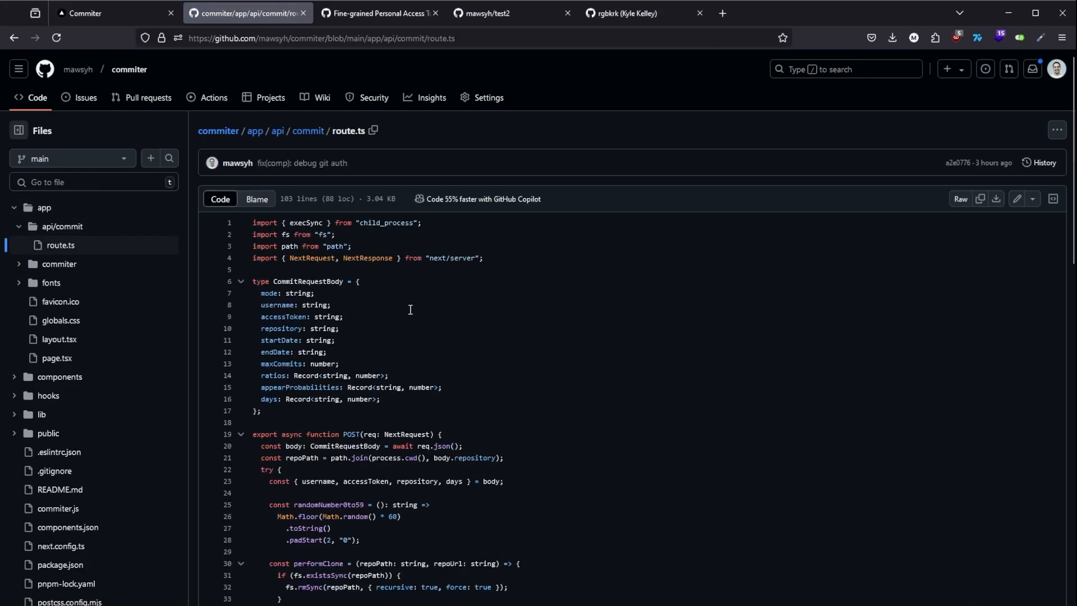
scroll(down, 3)
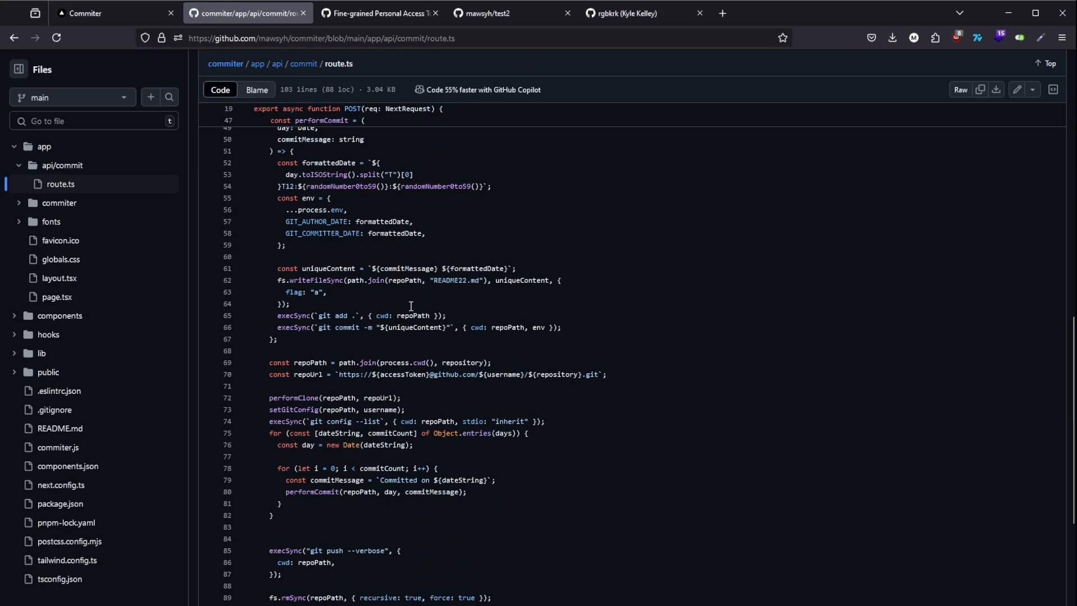
scroll(down, 3)
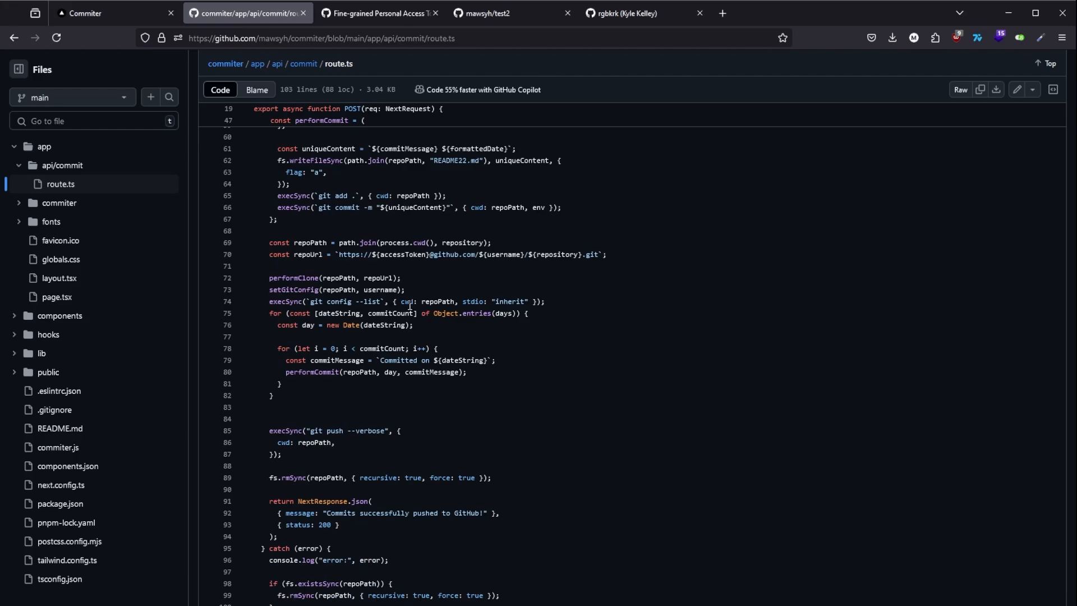
scroll(down, 3)
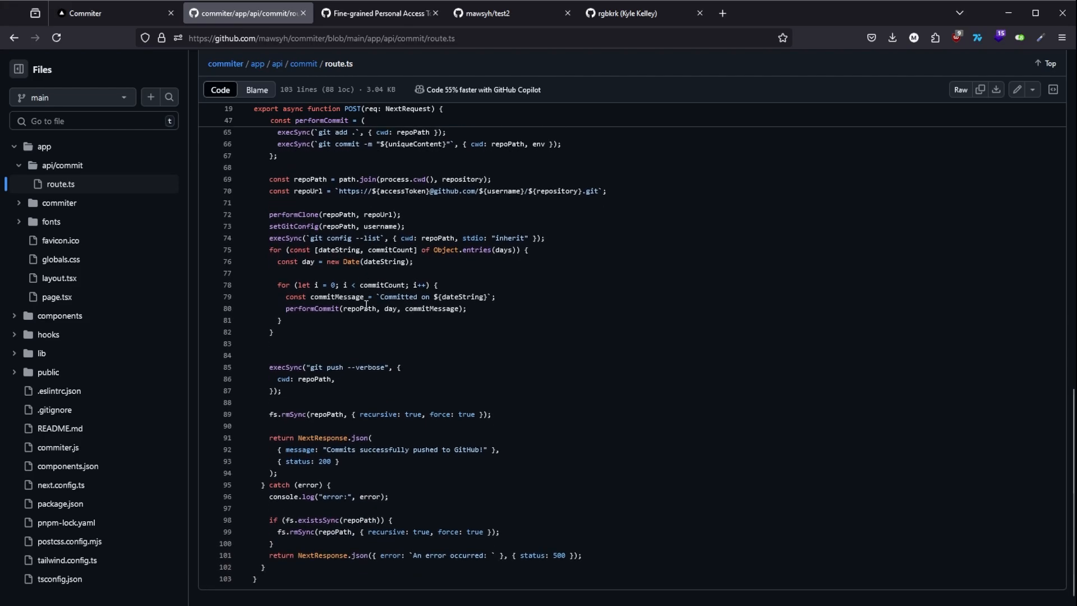
scroll(up, 3)
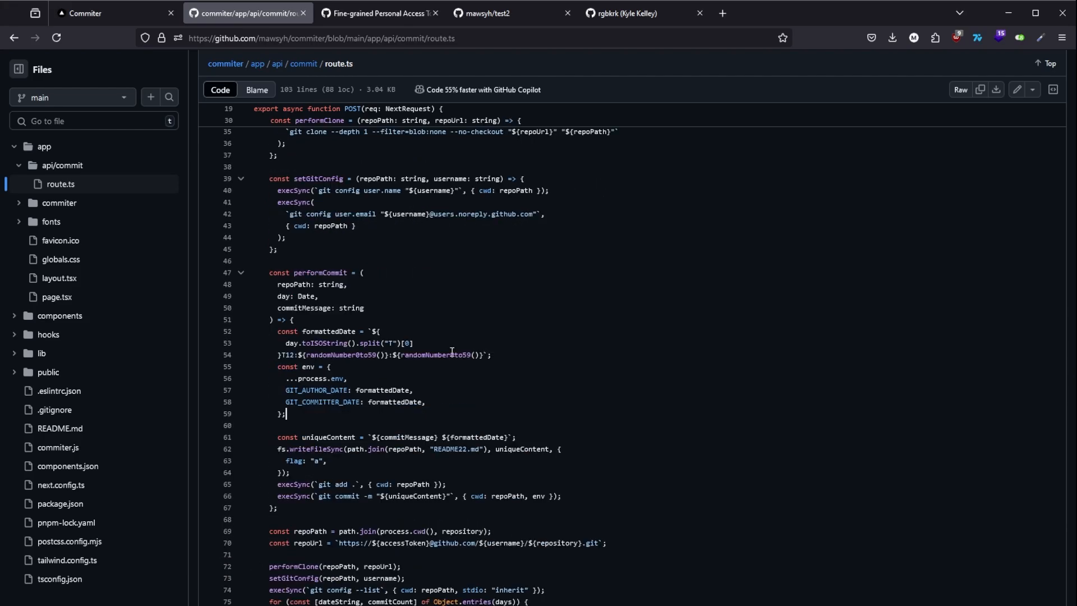
scroll(up, 3)
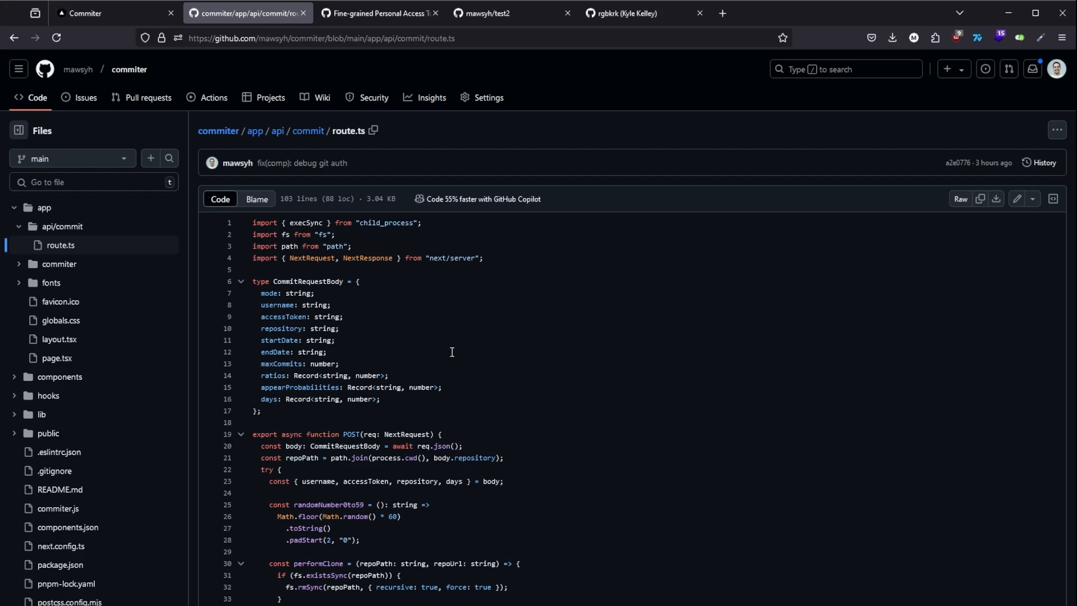
mouse_move(428, 280)
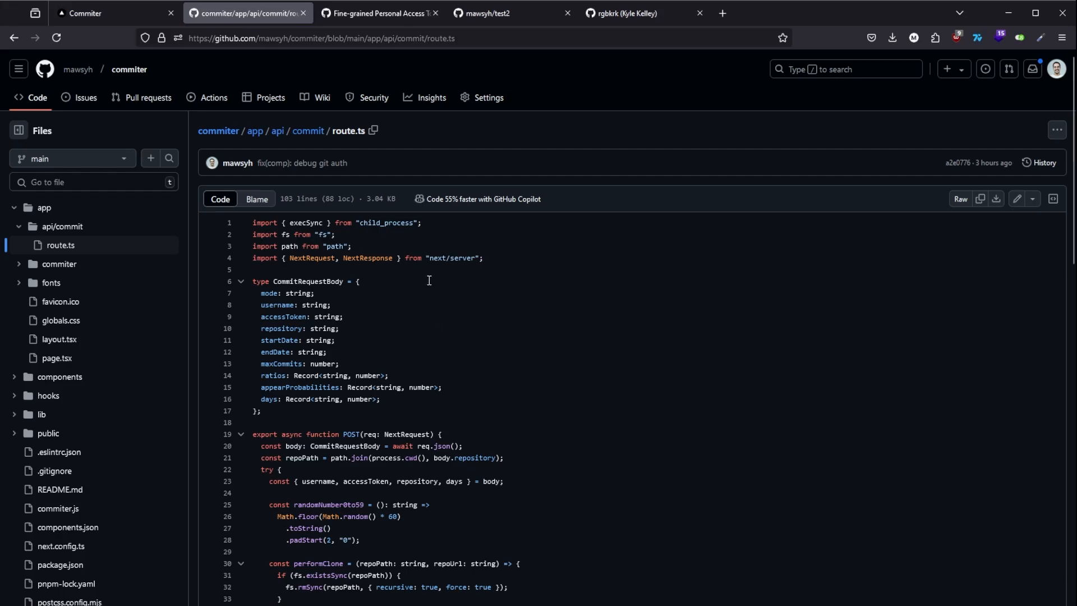
mouse_move(217, 130)
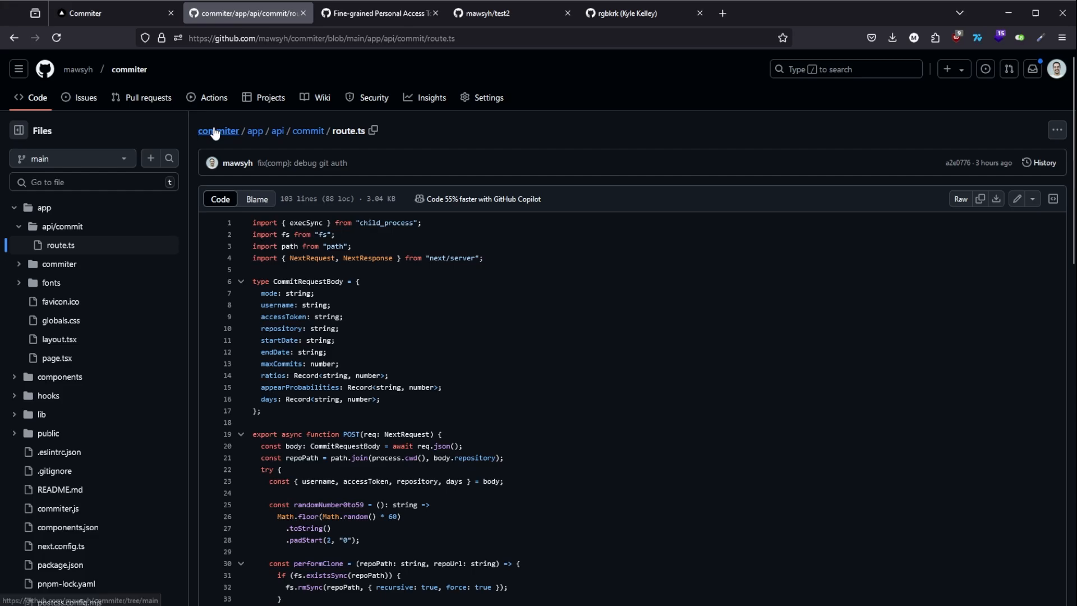
Go back to commiter's root via the breadcrumb and browse its file list
click(219, 131)
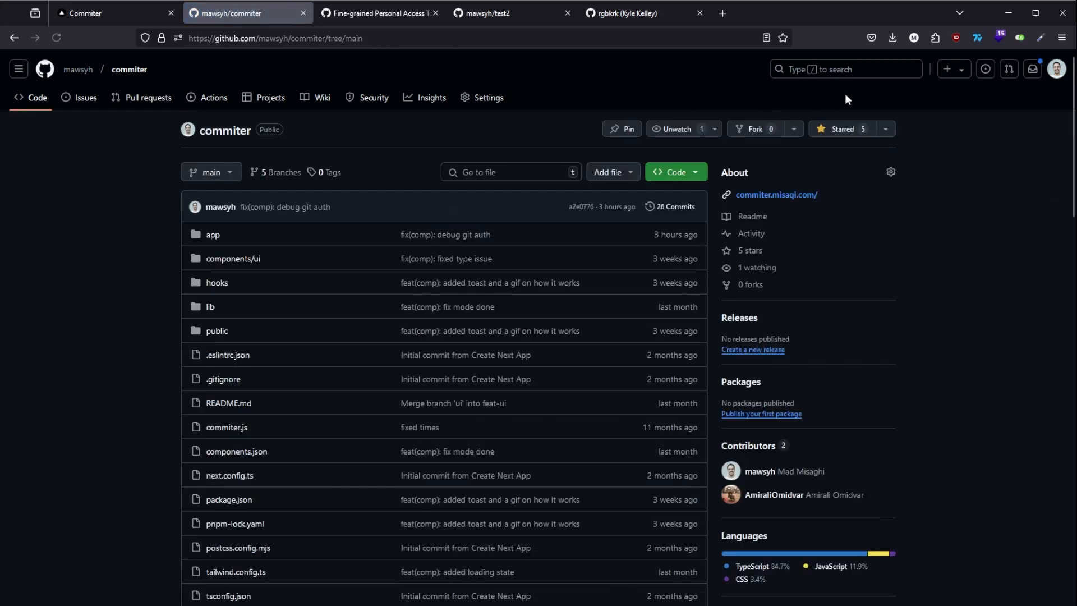
scroll(down, 3)
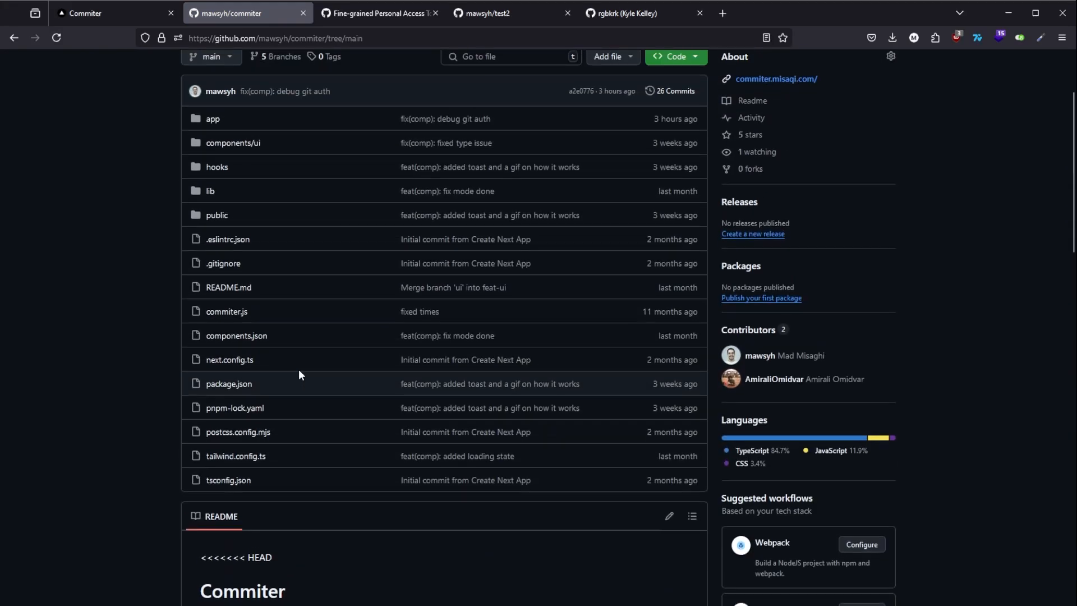
scroll(up, 3)
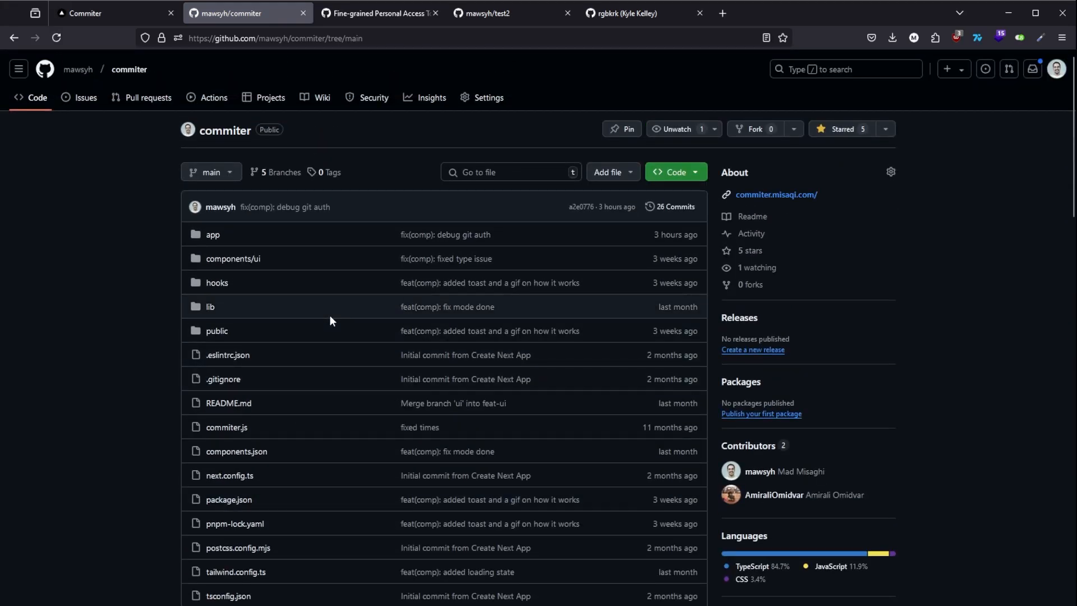